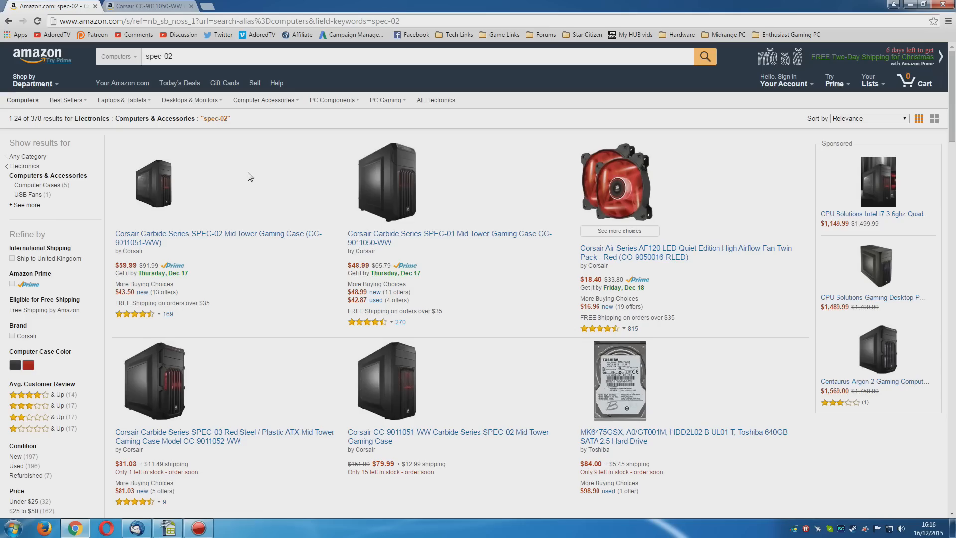
mouse_move(281, 214)
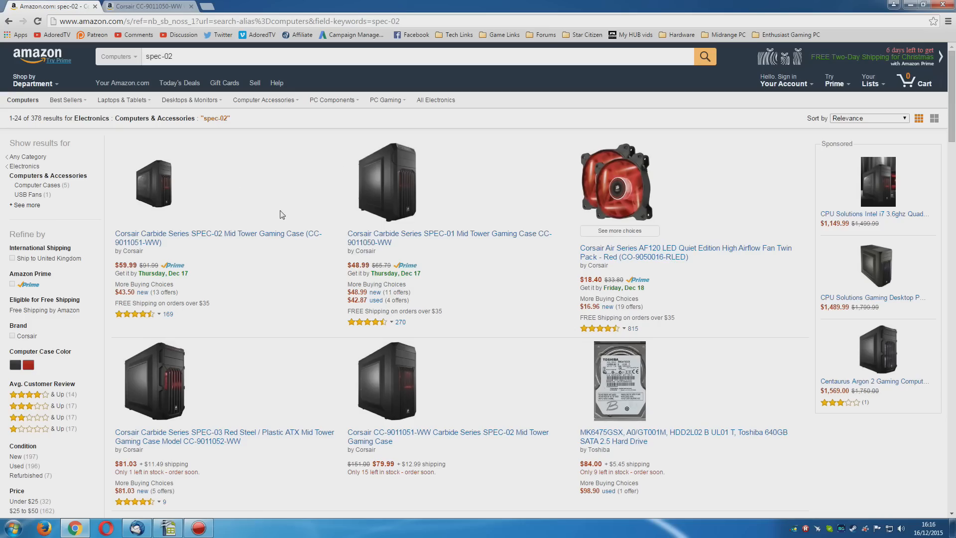
View the Corsair Carbide SPEC-01 case listing and step through its interior and front photos.
left_click(217, 238)
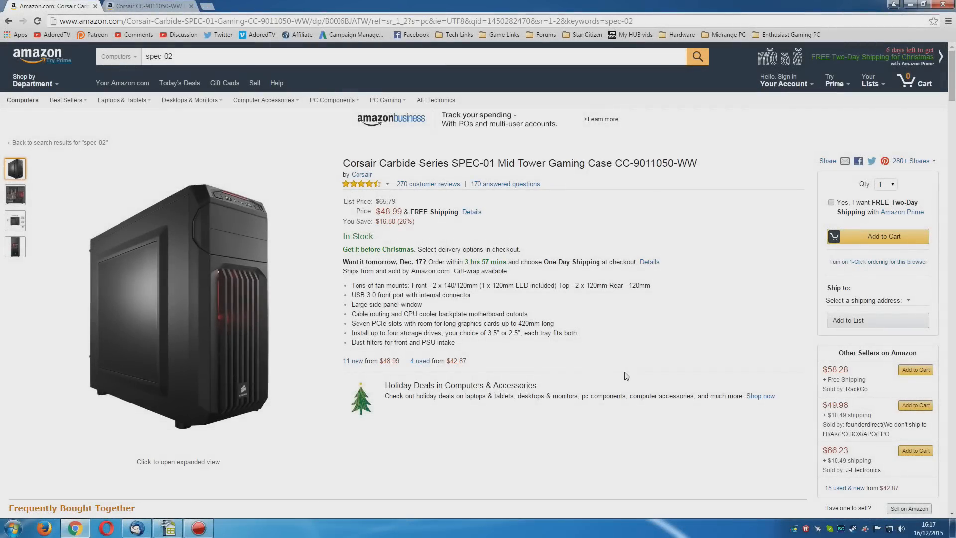
mouse_move(253, 311)
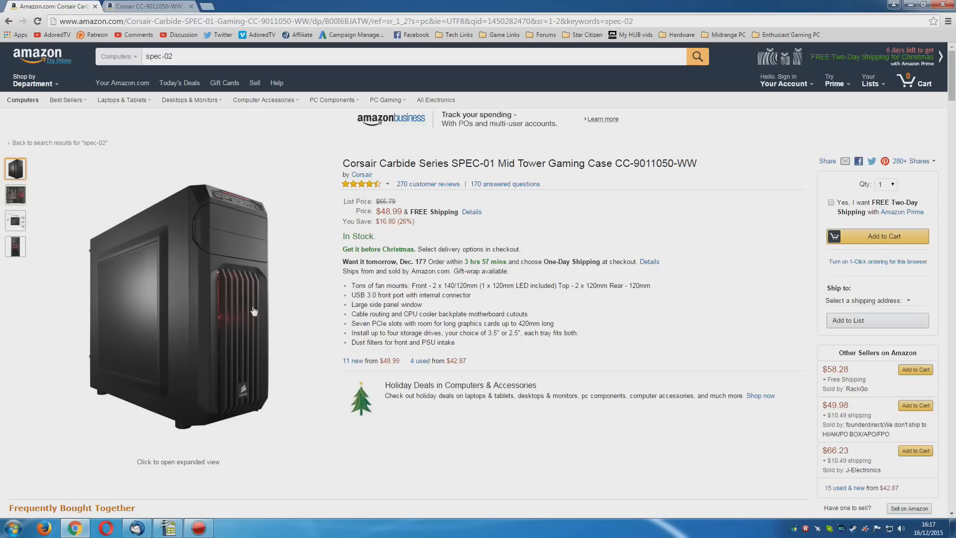
mouse_move(231, 322)
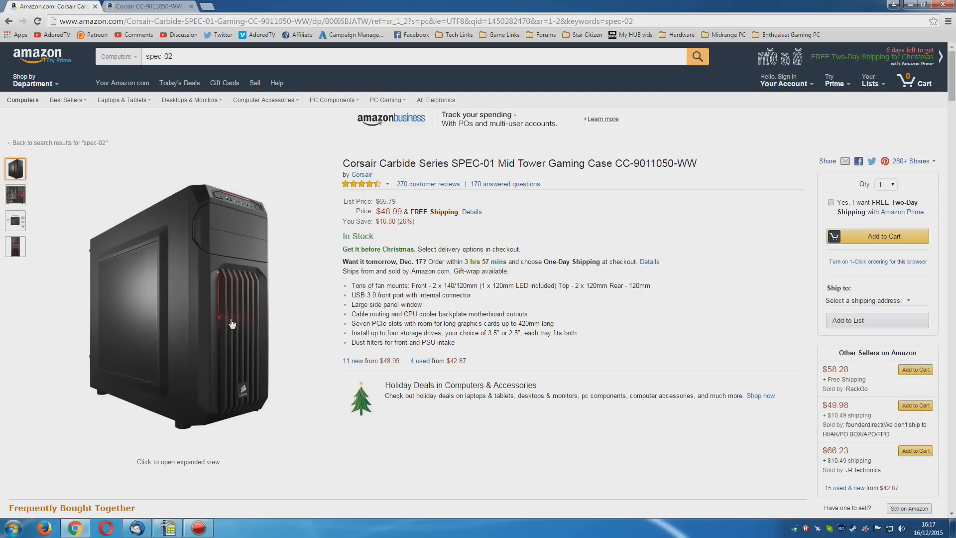
left_click(15, 194)
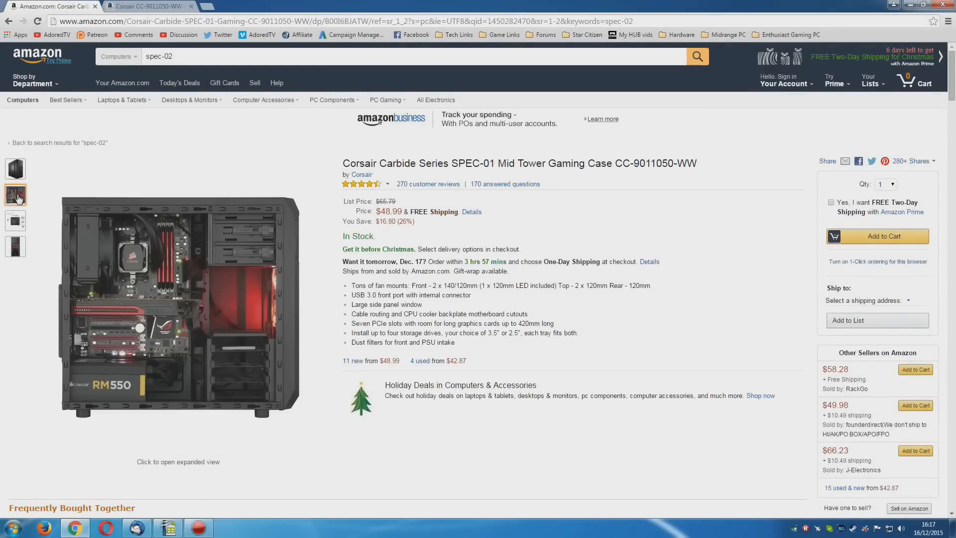
left_click(15, 247)
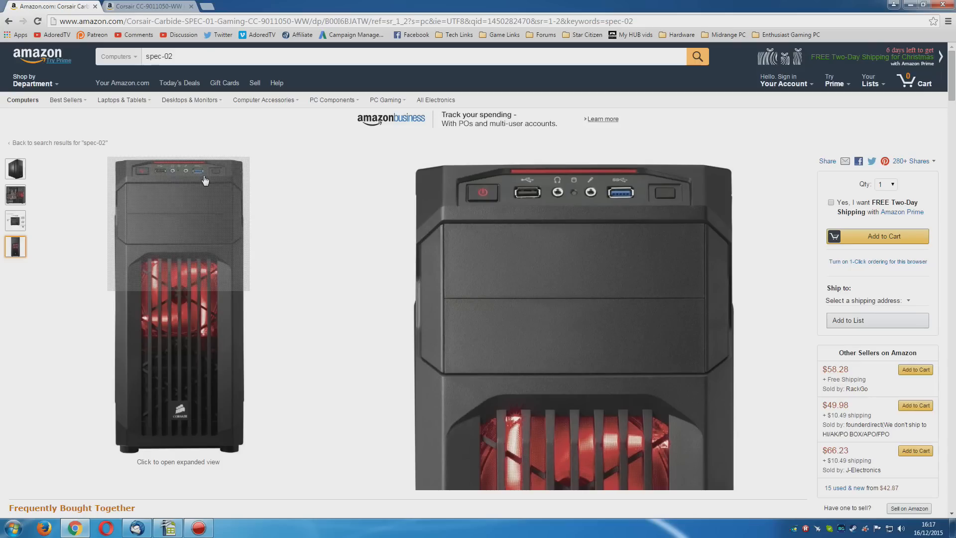
mouse_move(186, 178)
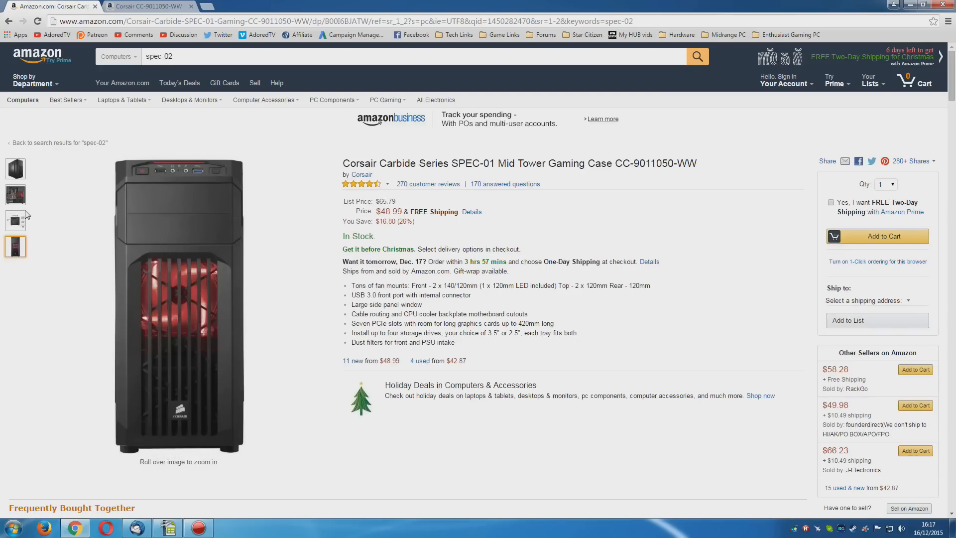
mouse_move(72, 269)
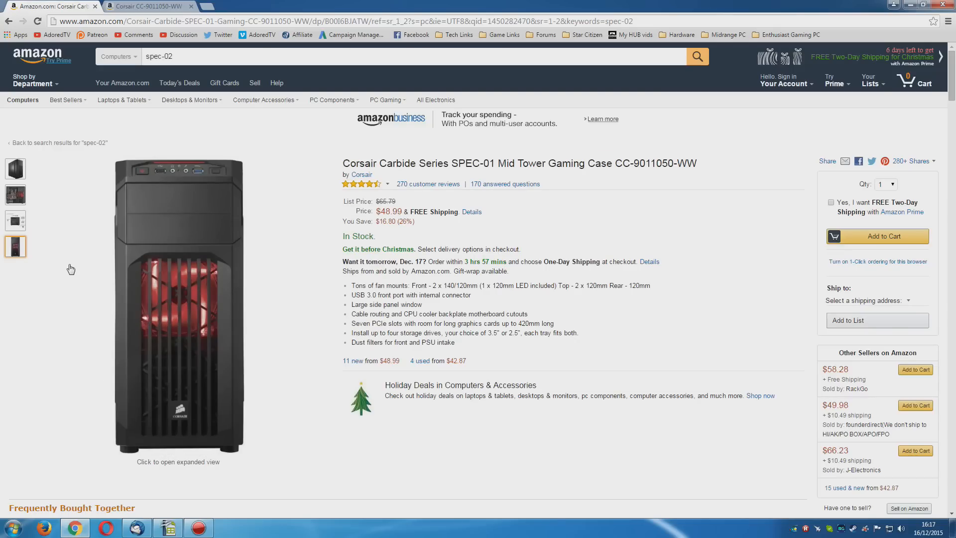
left_click(15, 169)
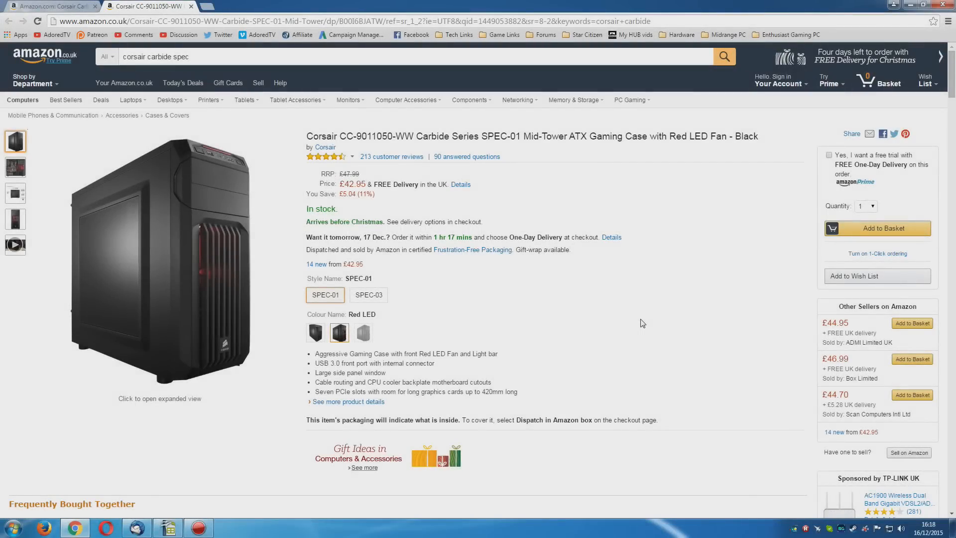
mouse_move(351, 186)
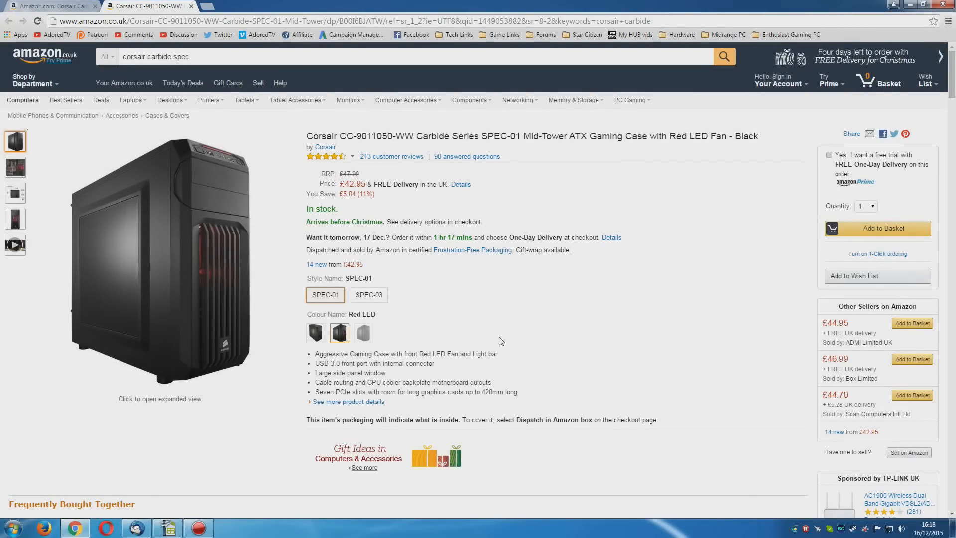
mouse_move(405, 327)
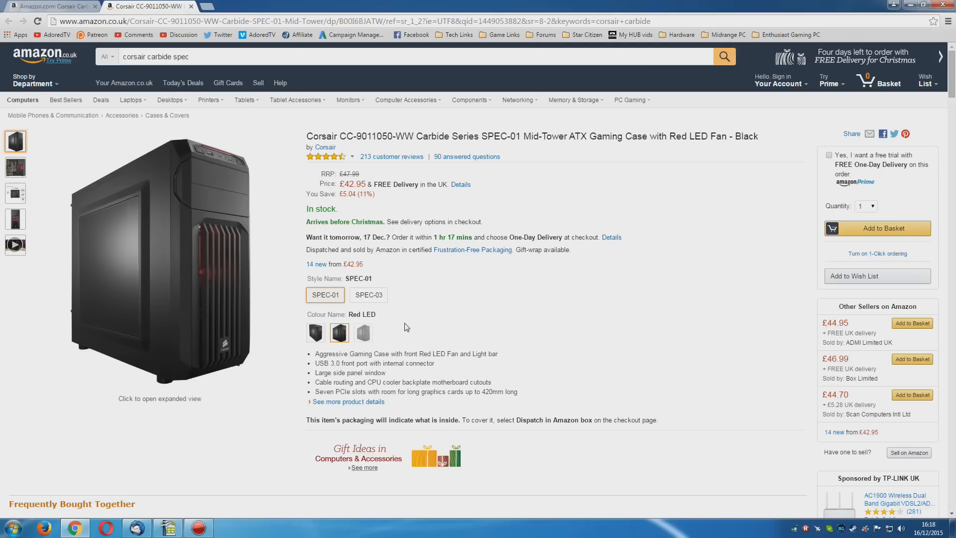
Flip between the SPEC-01 and SPEC-03 style options and zoom into the front panel view.
left_click(368, 294)
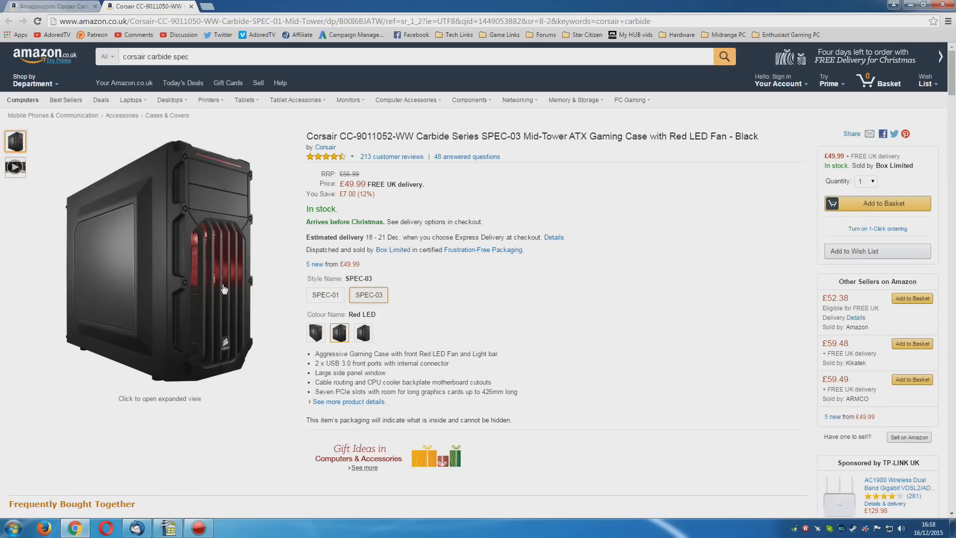
left_click(325, 295)
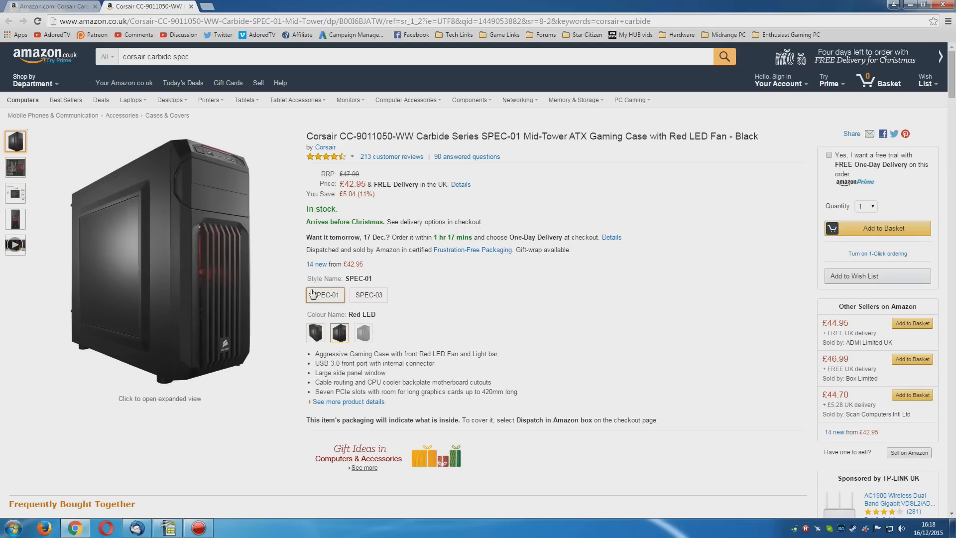
left_click(368, 295)
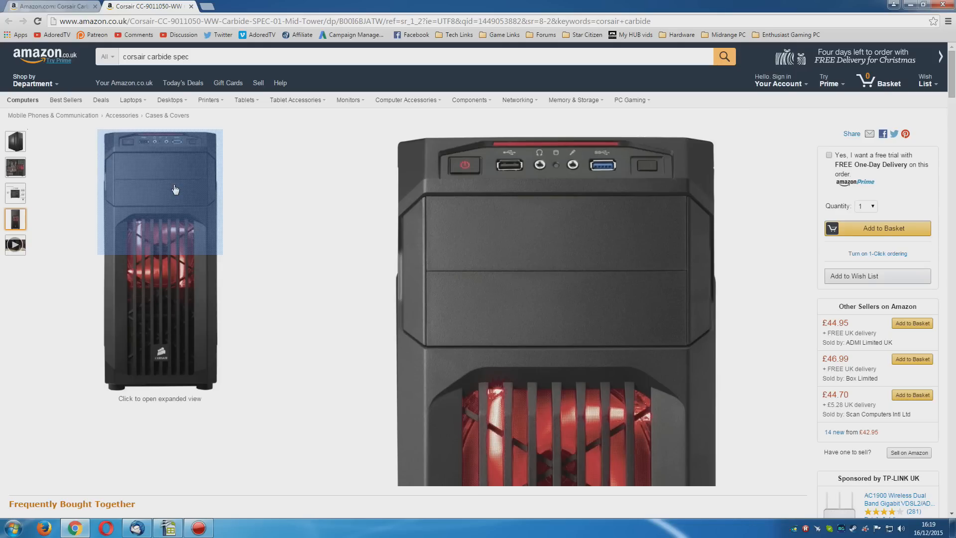
mouse_move(179, 191)
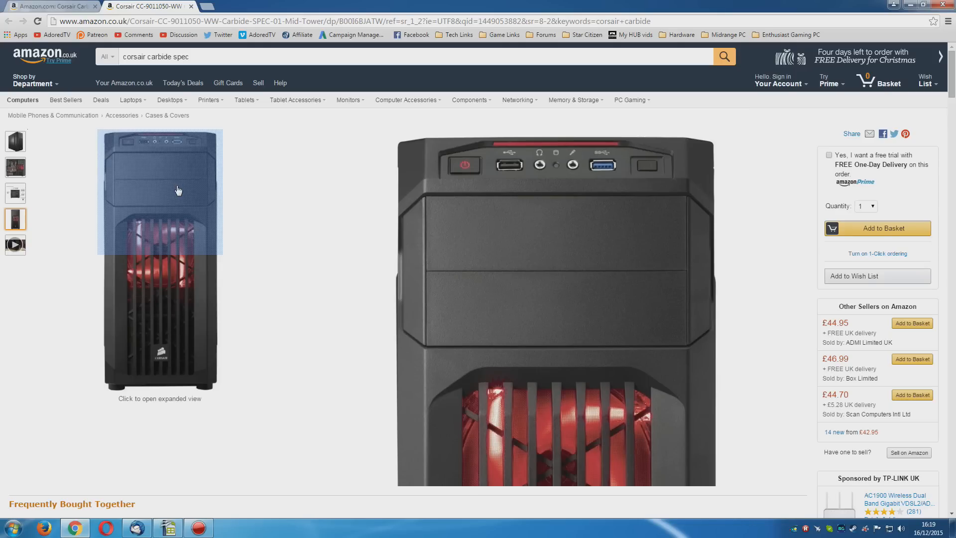
left_click(368, 295)
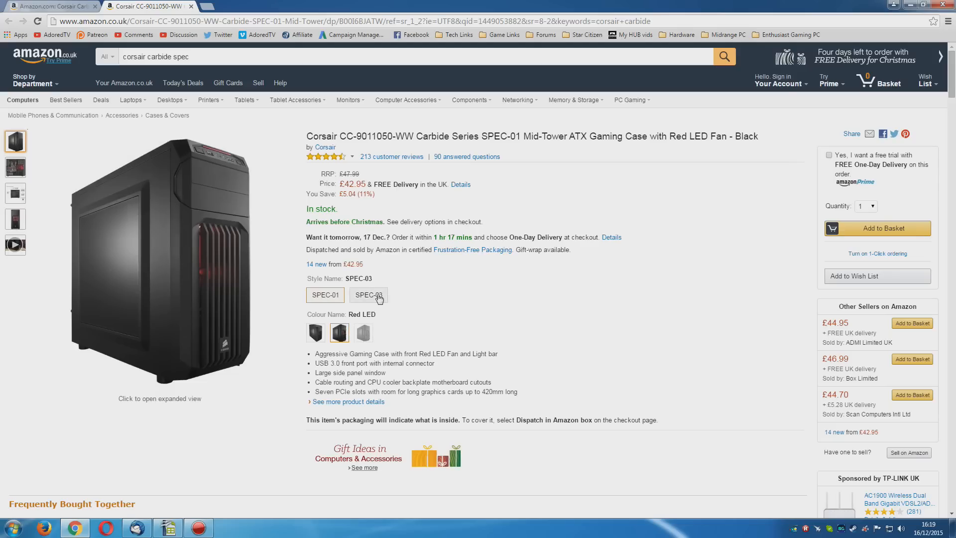
left_click(325, 294)
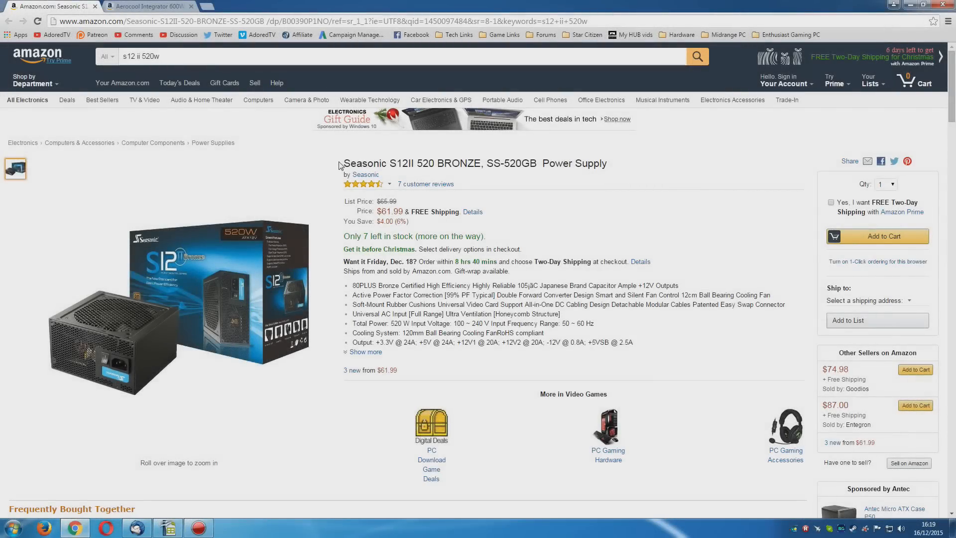
Highlight the Seasonic S12II name, then move to the Aerocool Integrator 600W UK listing at £30.48.
left_click_drag(345, 162, 415, 162)
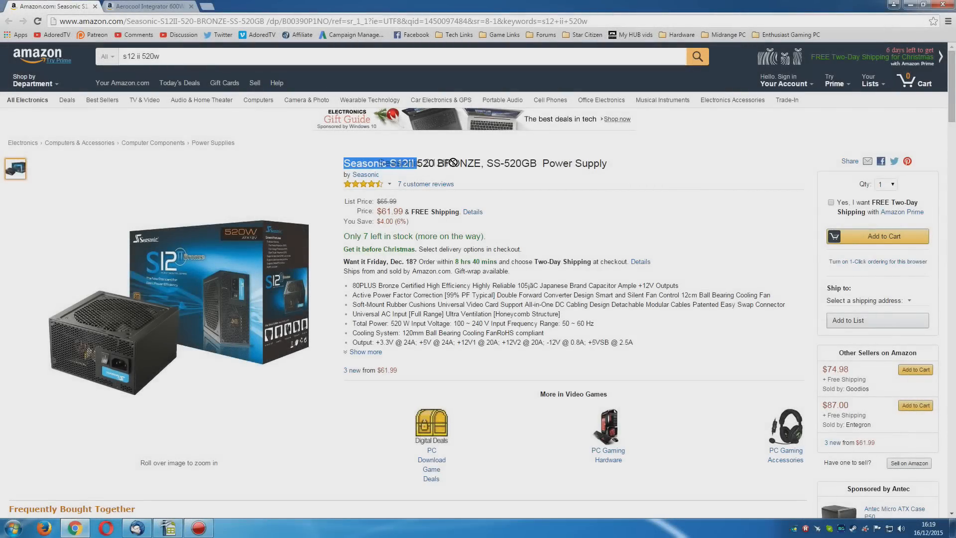
mouse_move(213, 290)
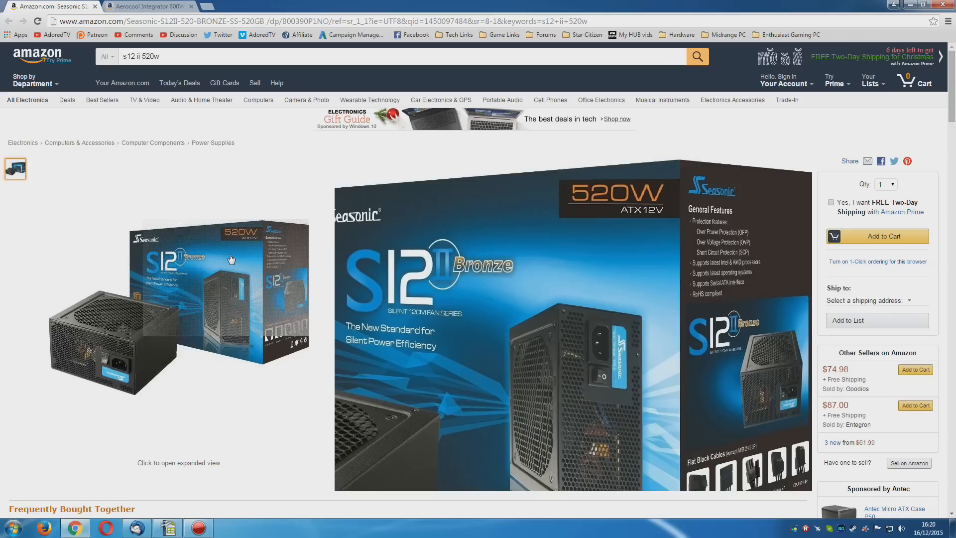
mouse_move(229, 233)
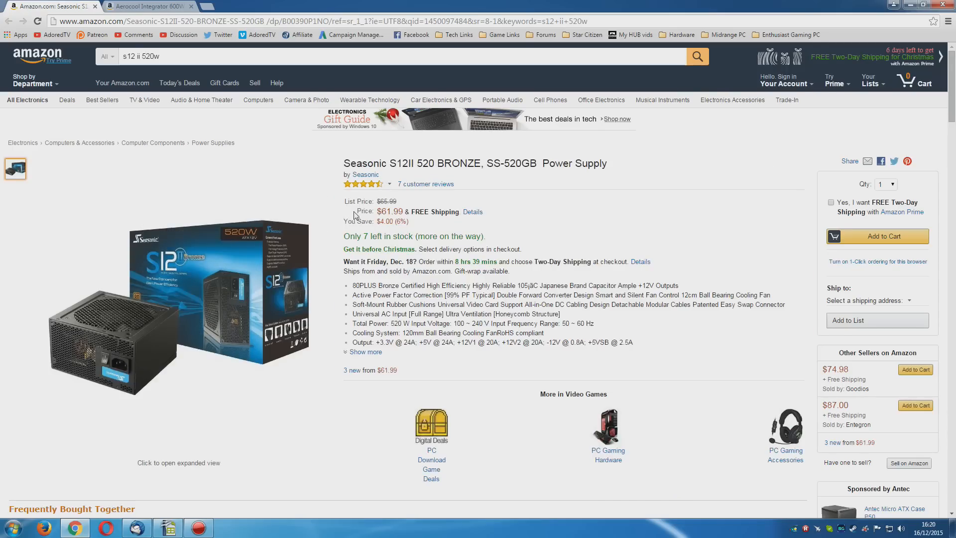
left_click(146, 6)
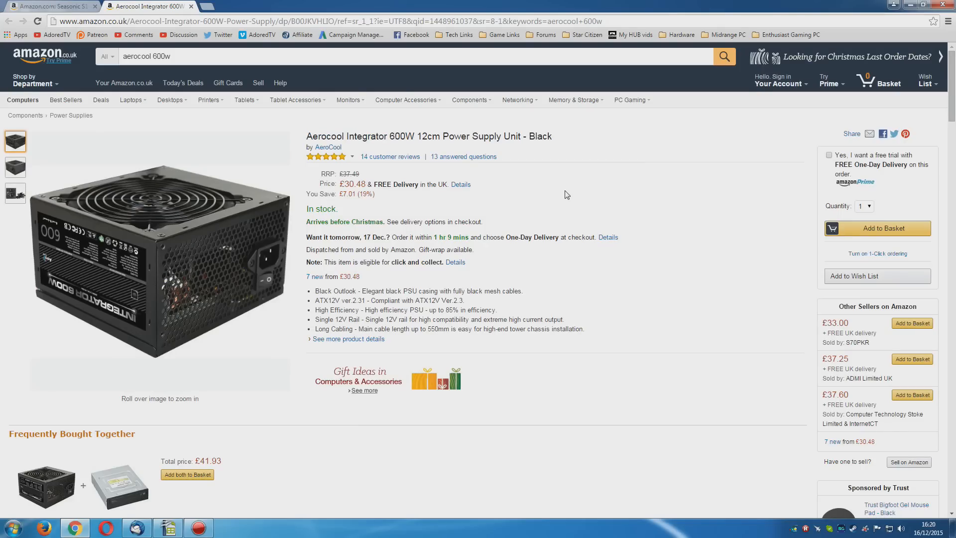
left_click(52, 6)
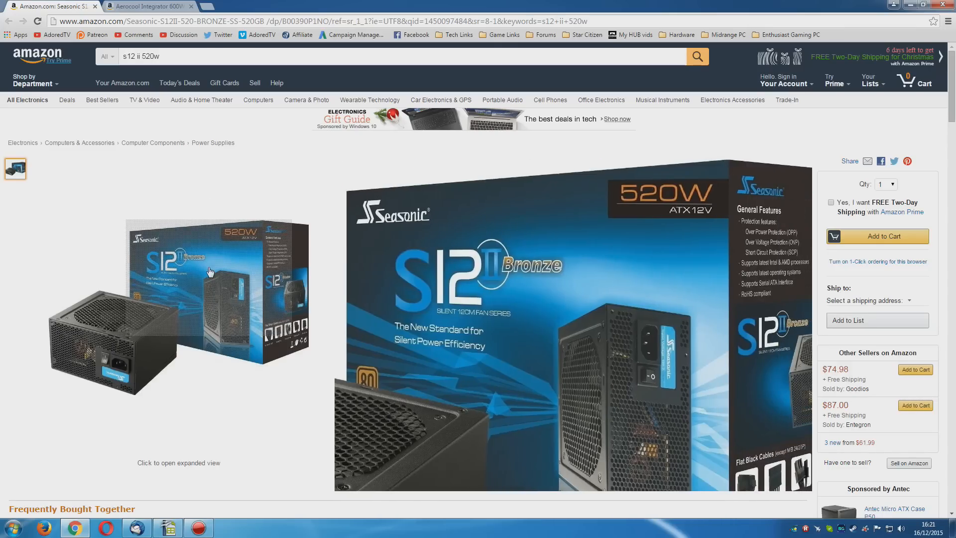
left_click(149, 6)
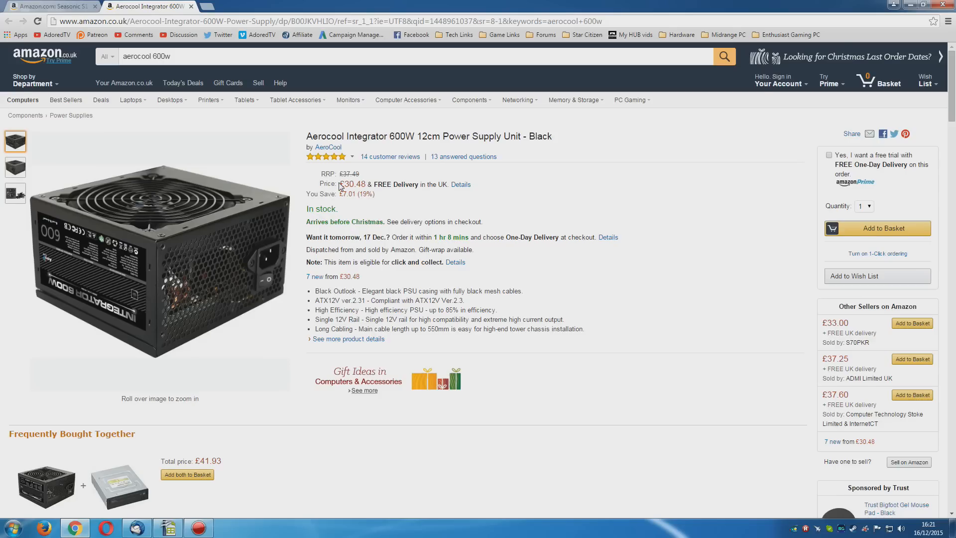
mouse_move(208, 254)
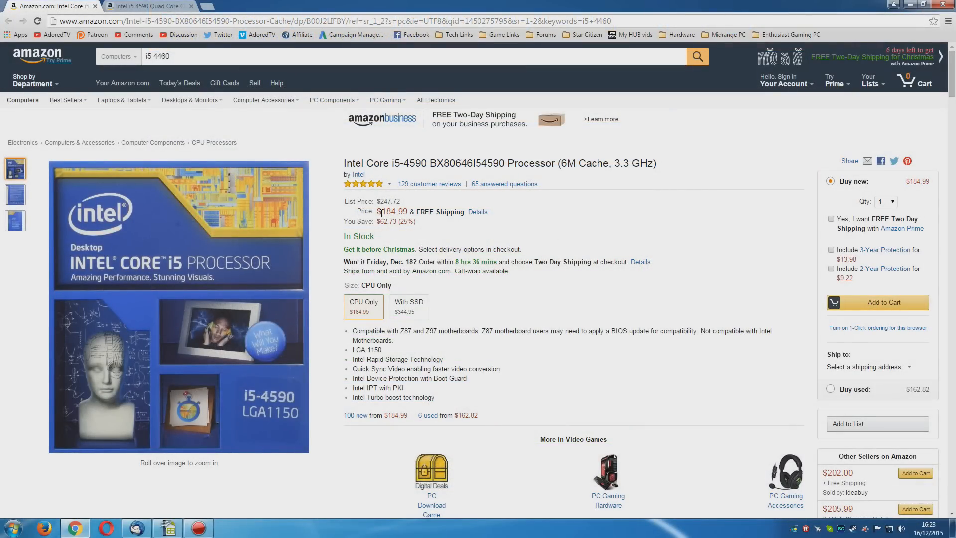
Highlight the i5-4590 model number at $184.99, then move to the Gigabyte GA-B85M-DS3H listing.
double_click(408, 163)
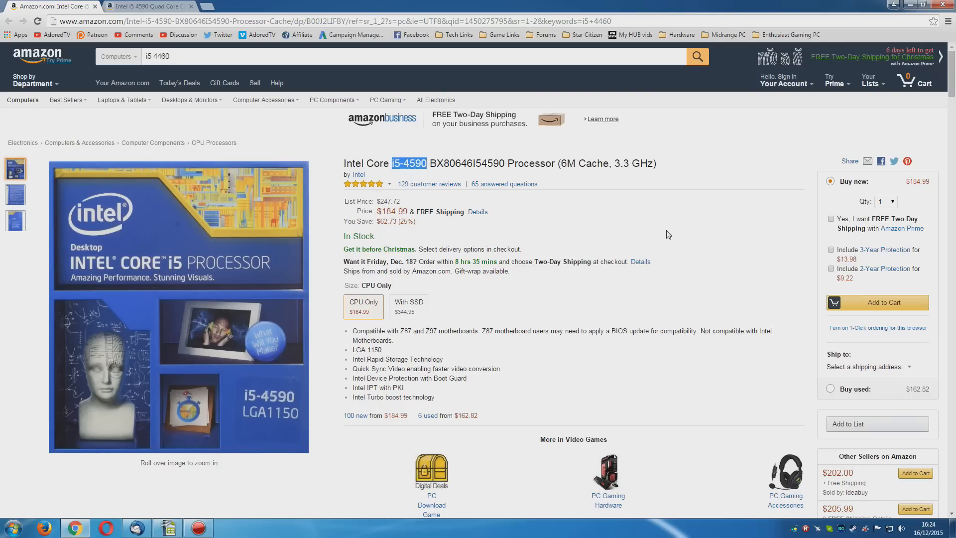
left_click(146, 6)
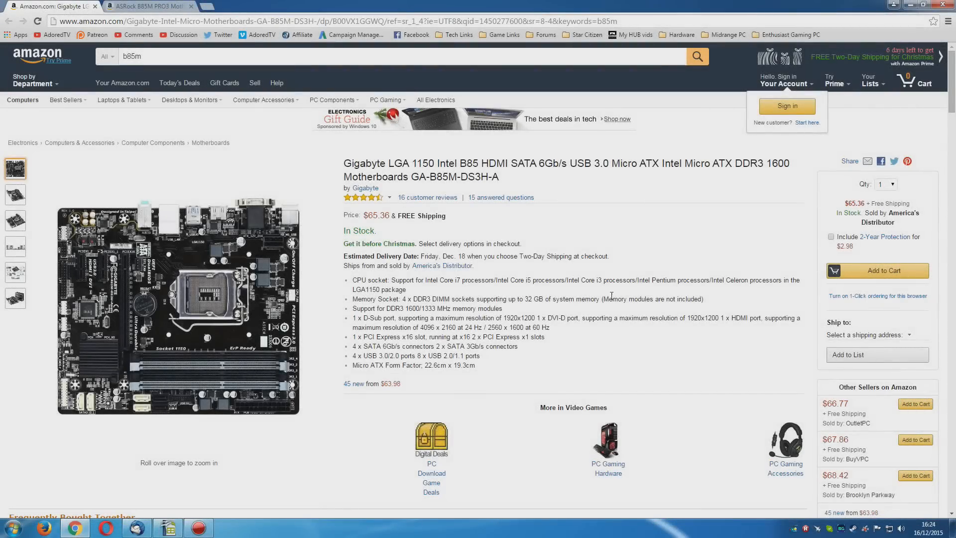
mouse_move(616, 297)
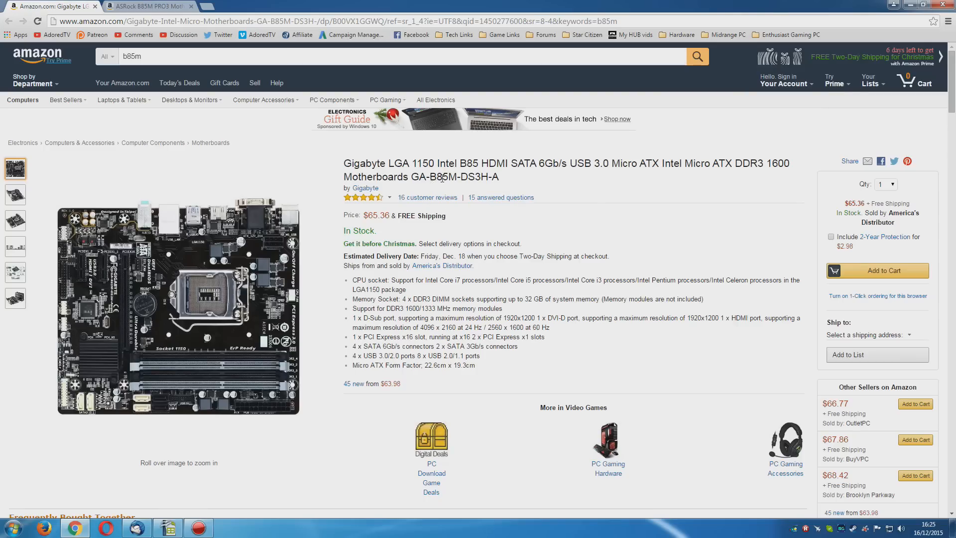
Highlight the B85M chipset and $65.36 price, then move to the ASRock B85M PRO3 UK listing at £46.99.
double_click(443, 178)
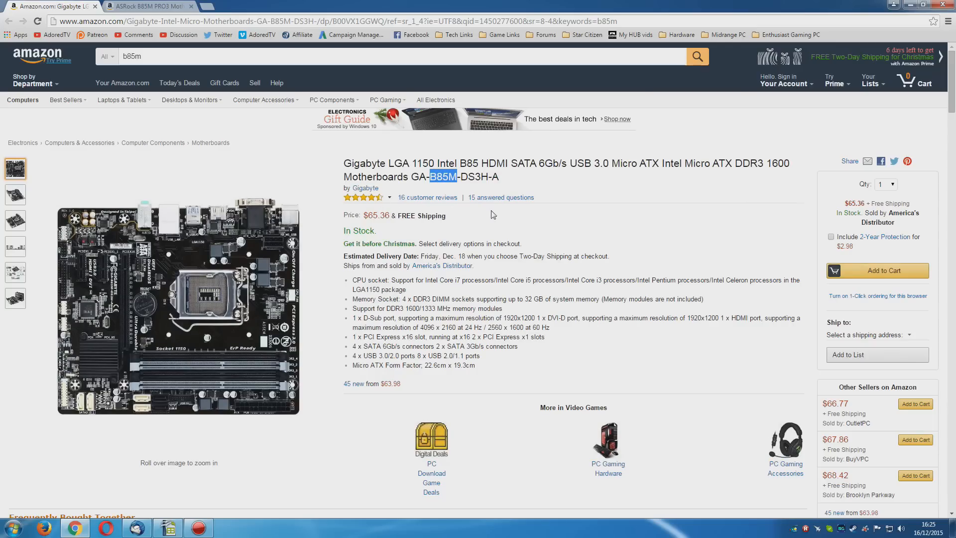
mouse_move(566, 227)
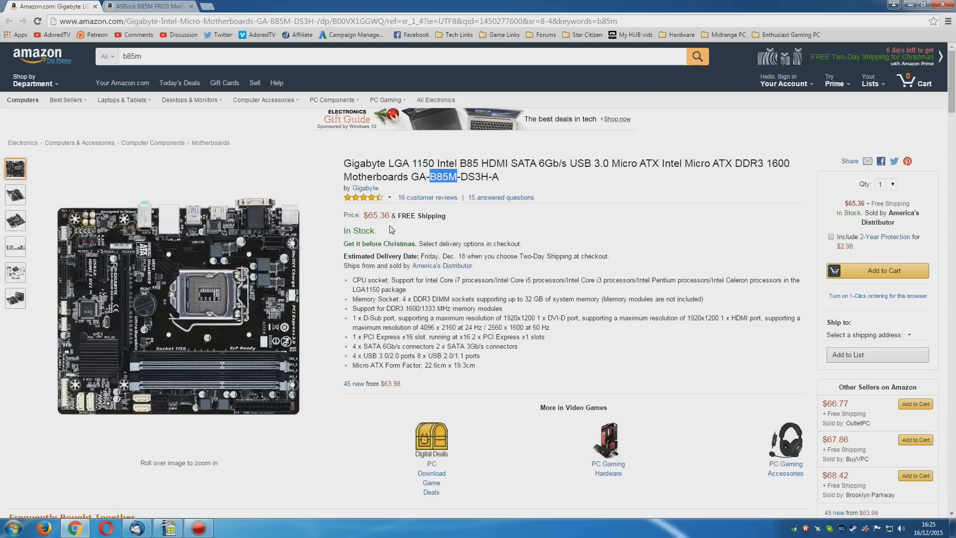
mouse_move(191, 381)
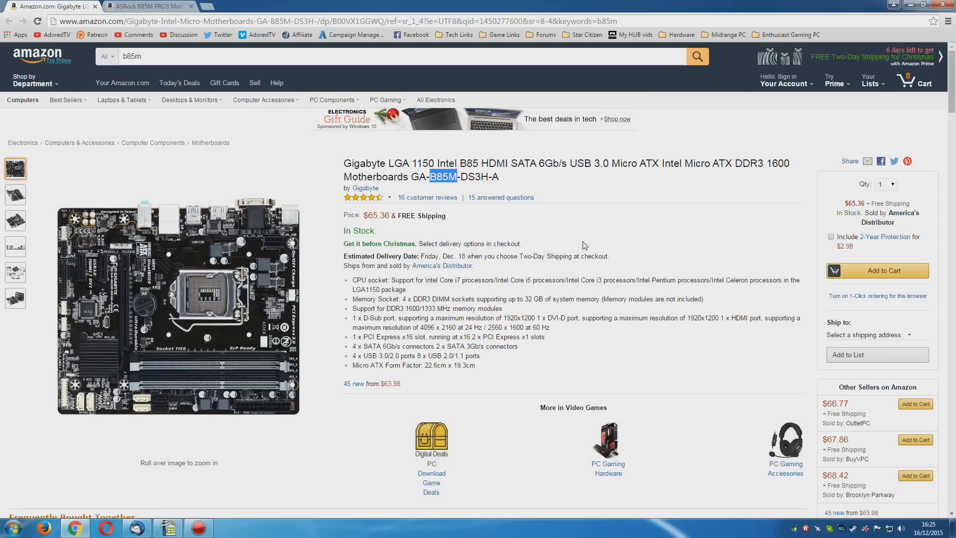
double_click(376, 215)
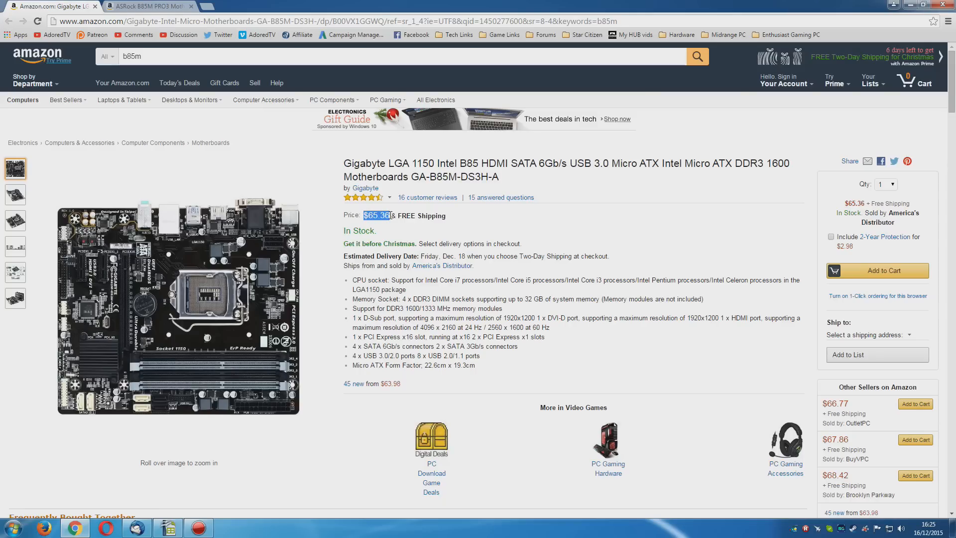
left_click(146, 6)
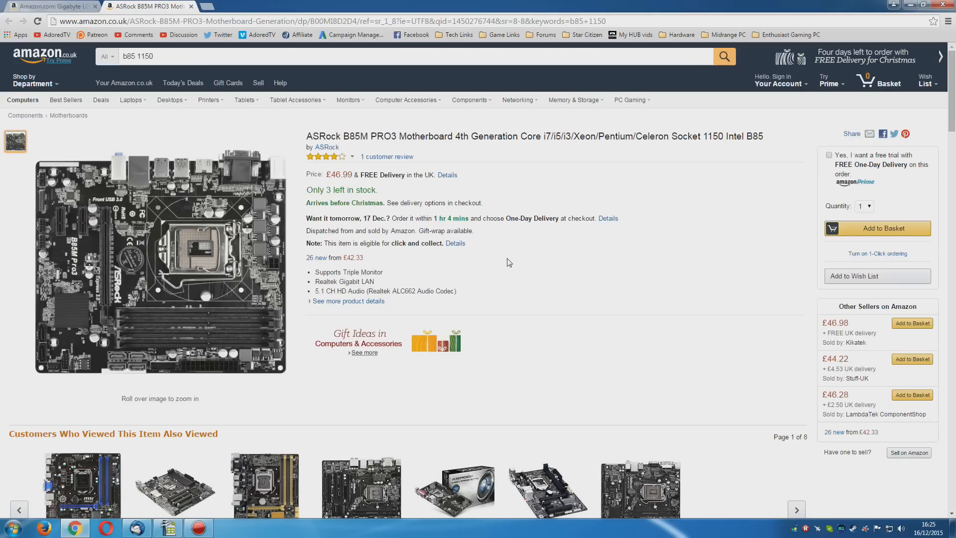
double_click(368, 137)
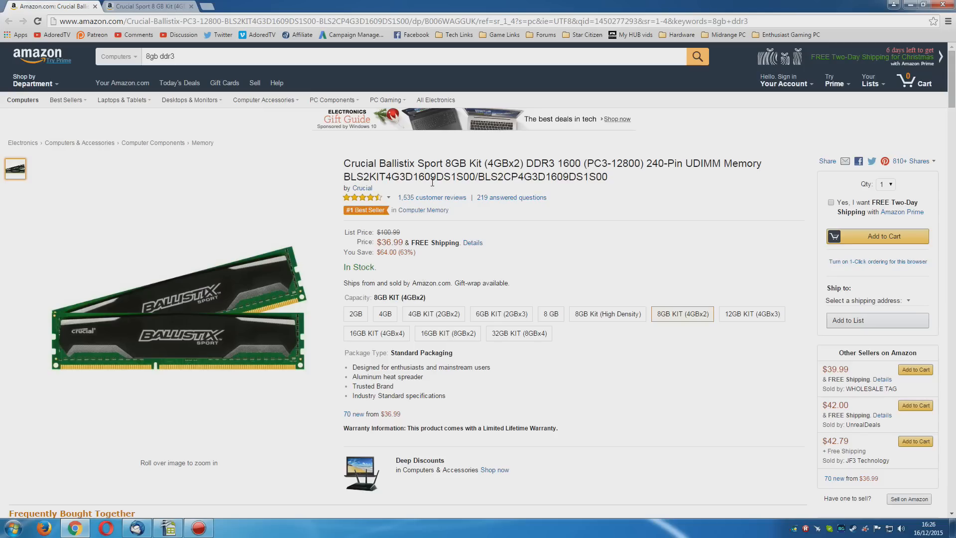
Highlight the 4GBx2 layout and 1600 speed in the Ballistix title, then move to the Sapphire R9 380 listing.
double_click(503, 163)
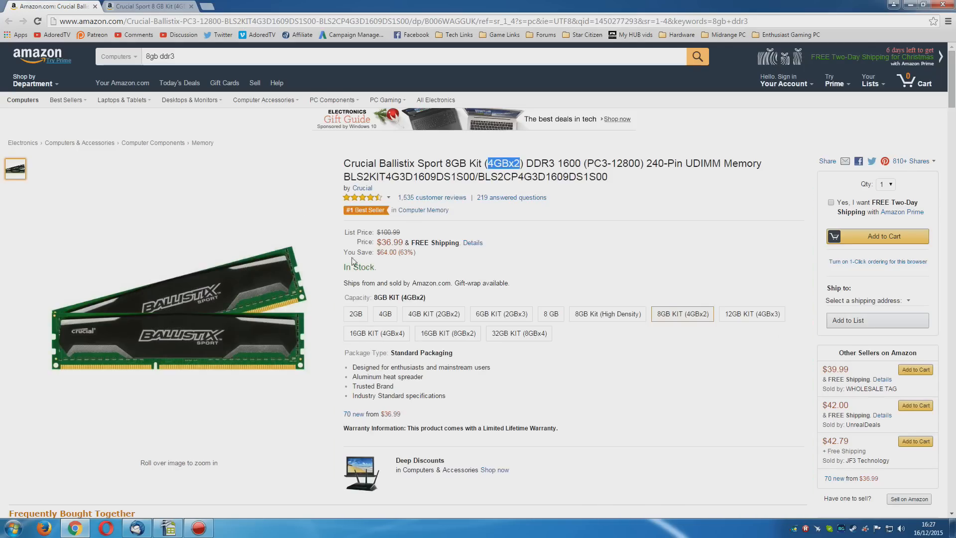
mouse_move(228, 297)
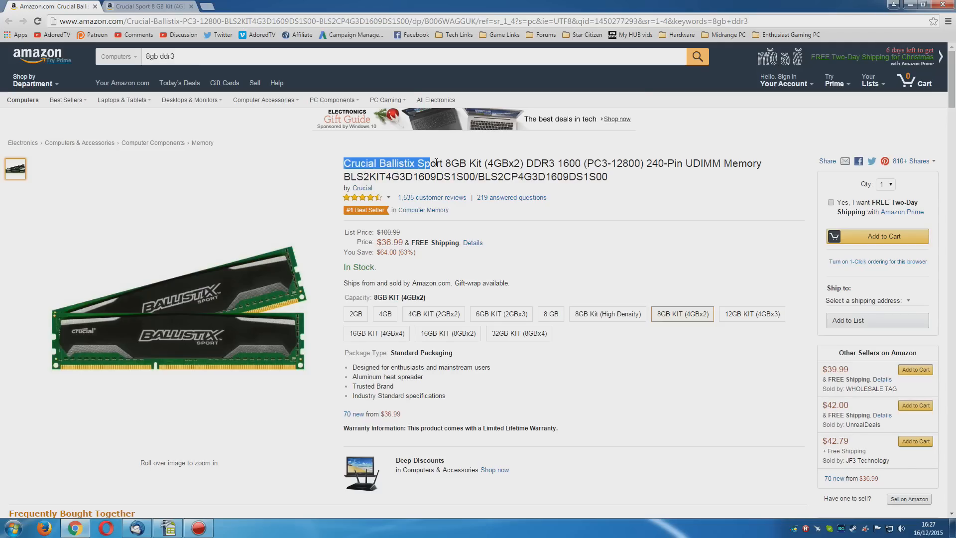
left_click(561, 211)
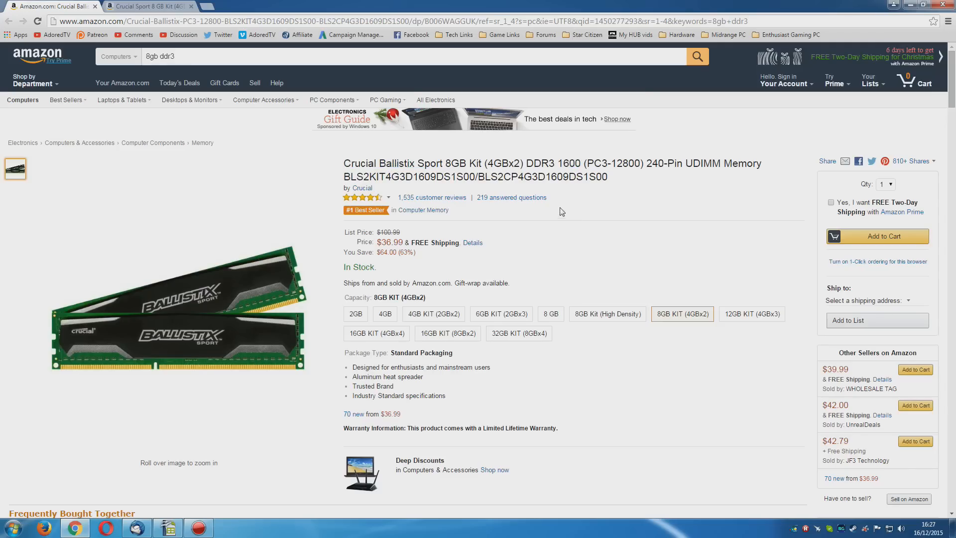
double_click(568, 163)
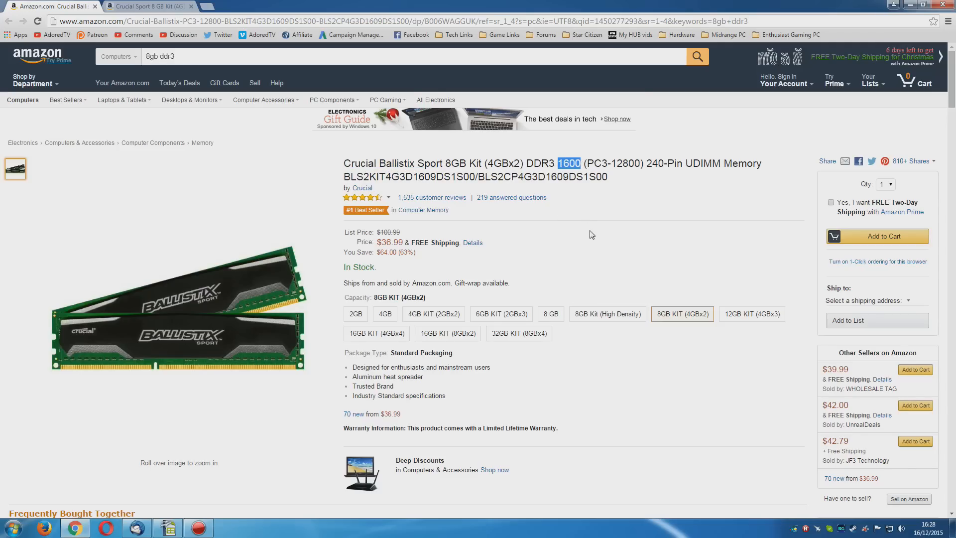
left_click(146, 6)
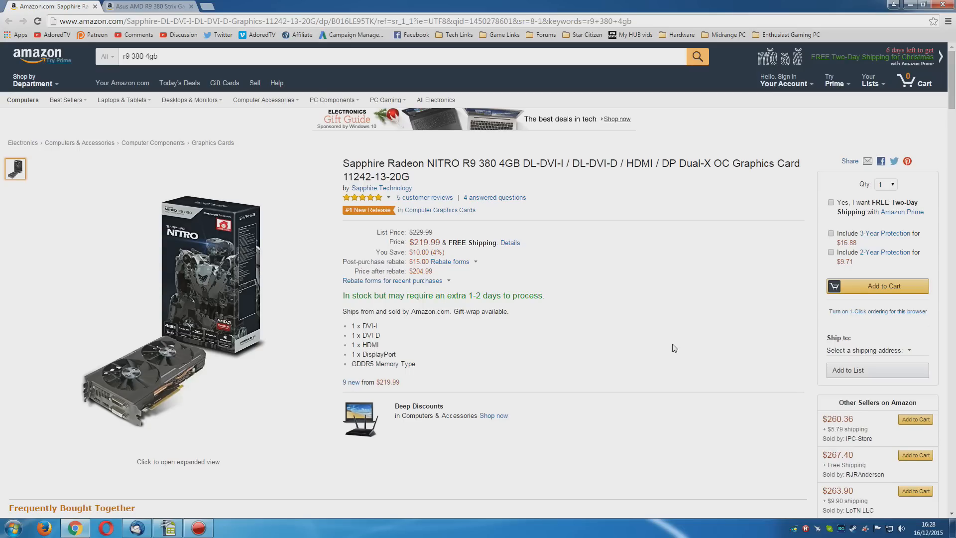
mouse_move(578, 297)
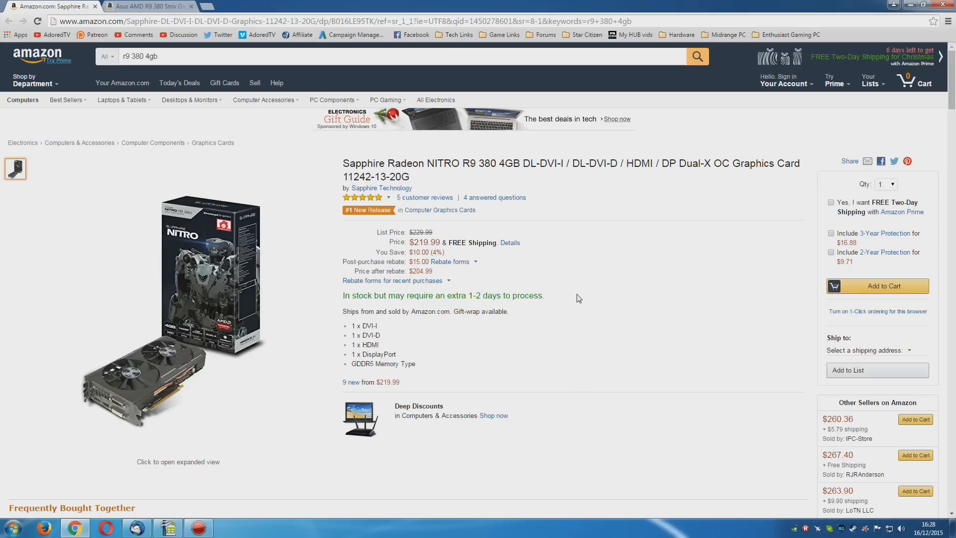
mouse_move(515, 237)
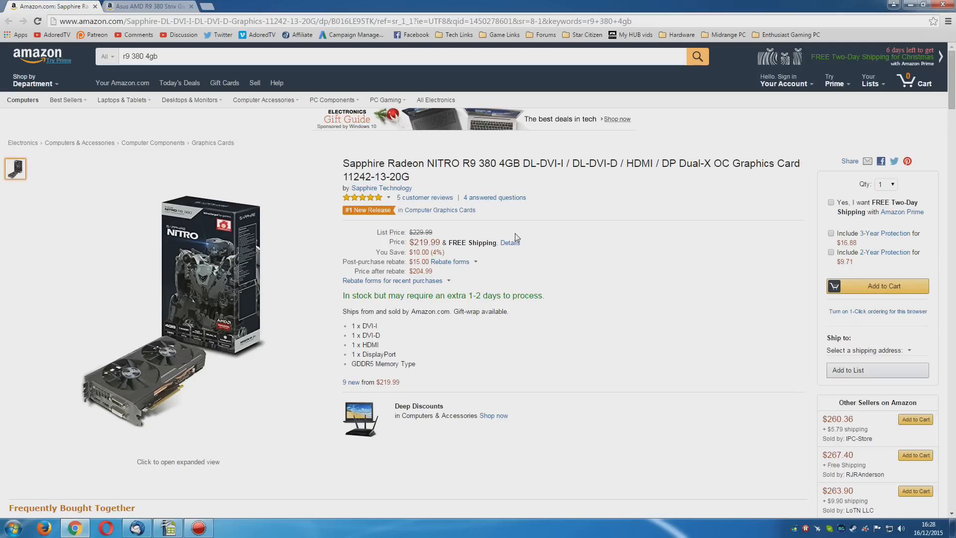
mouse_move(497, 175)
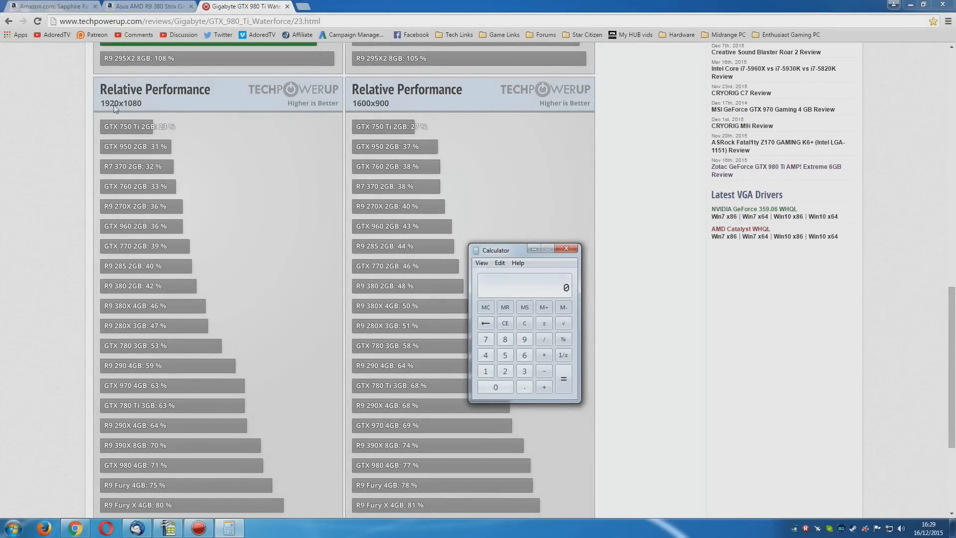
mouse_move(150, 115)
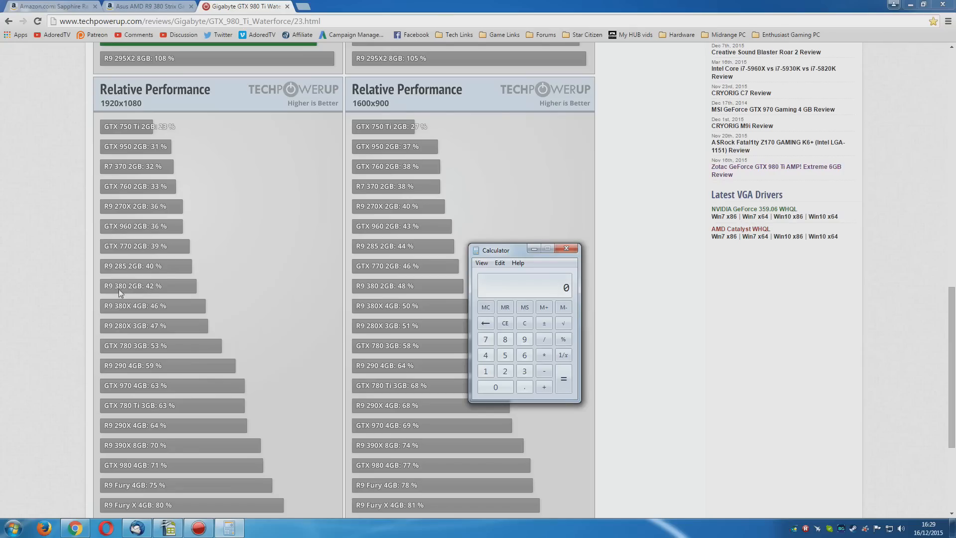
mouse_move(161, 293)
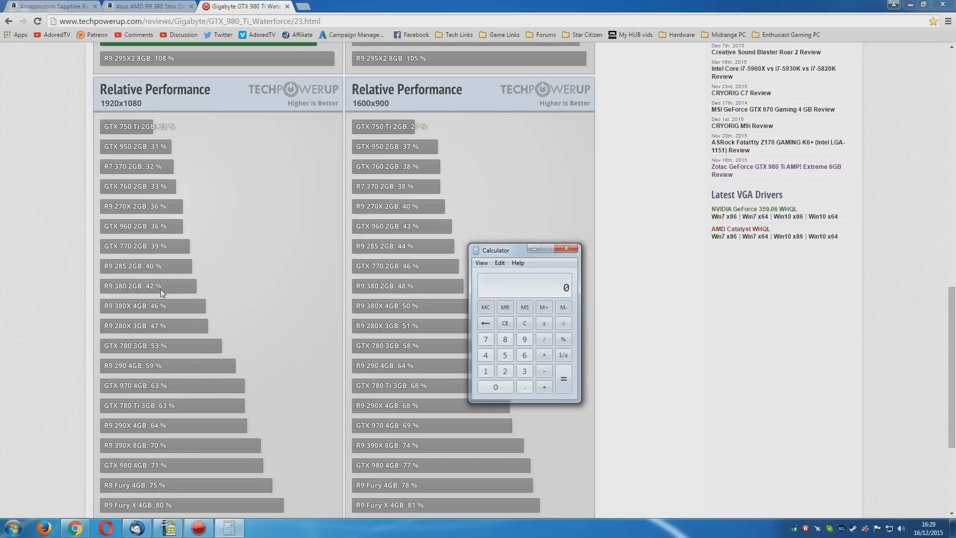
Divide 42 by 36 in Calculator for about 1.1667, then return to the Sapphire R9 380 listing.
left_click(543, 338)
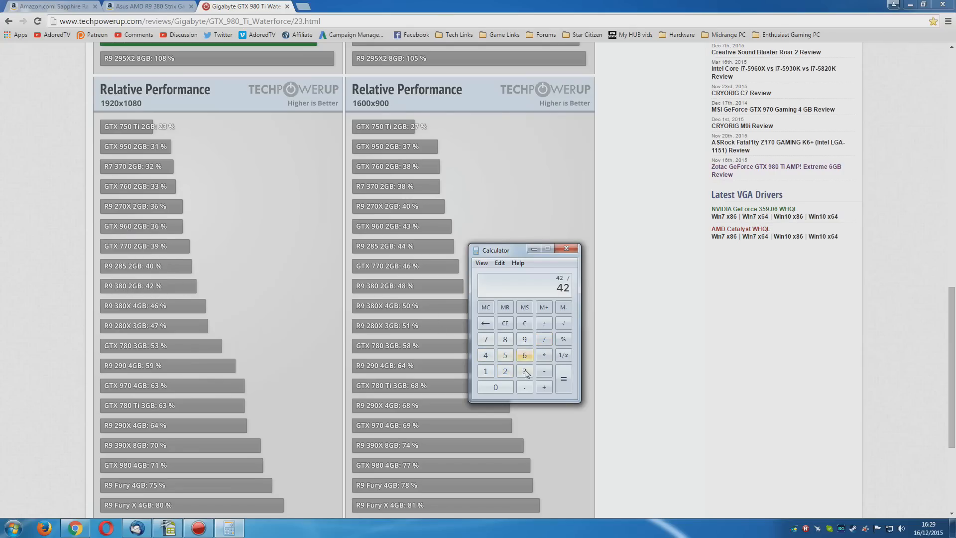
left_click(561, 379)
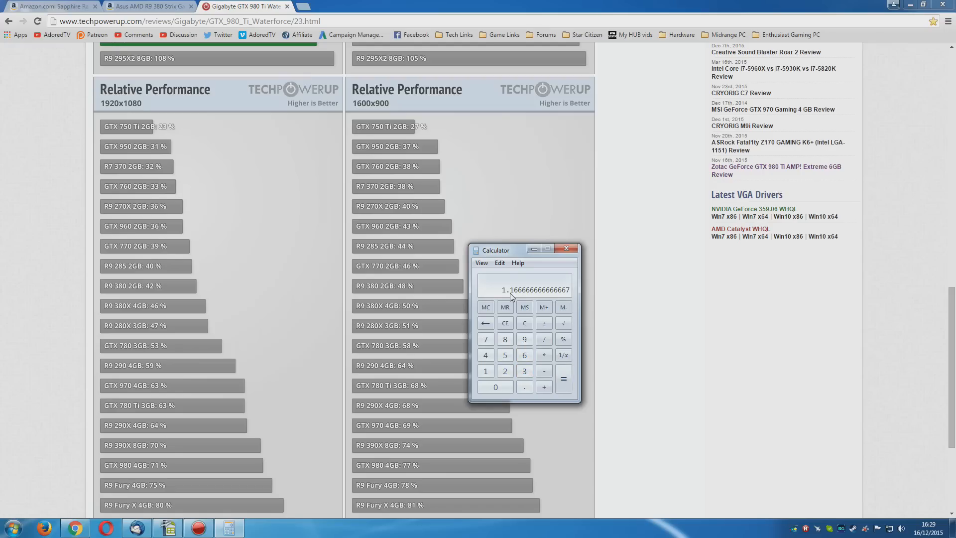
mouse_move(126, 233)
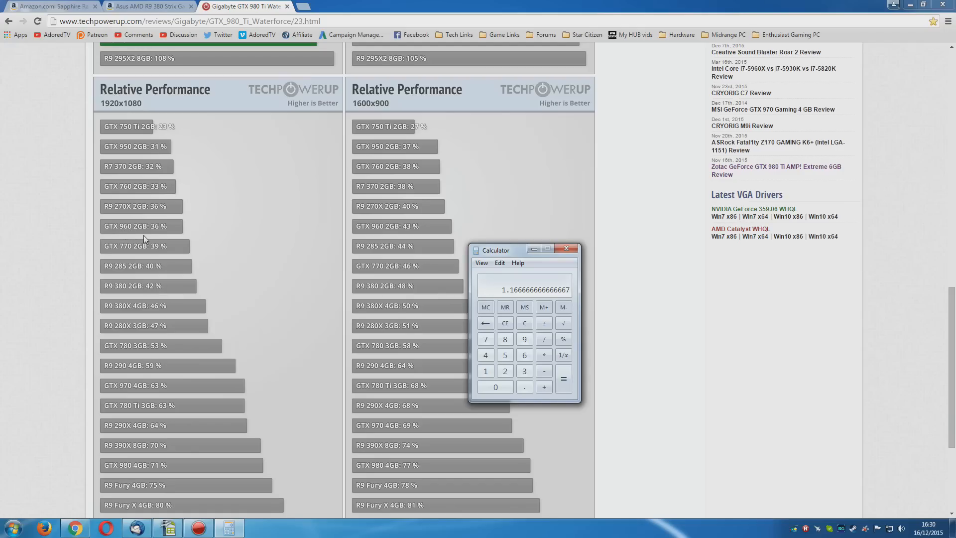
mouse_move(122, 295)
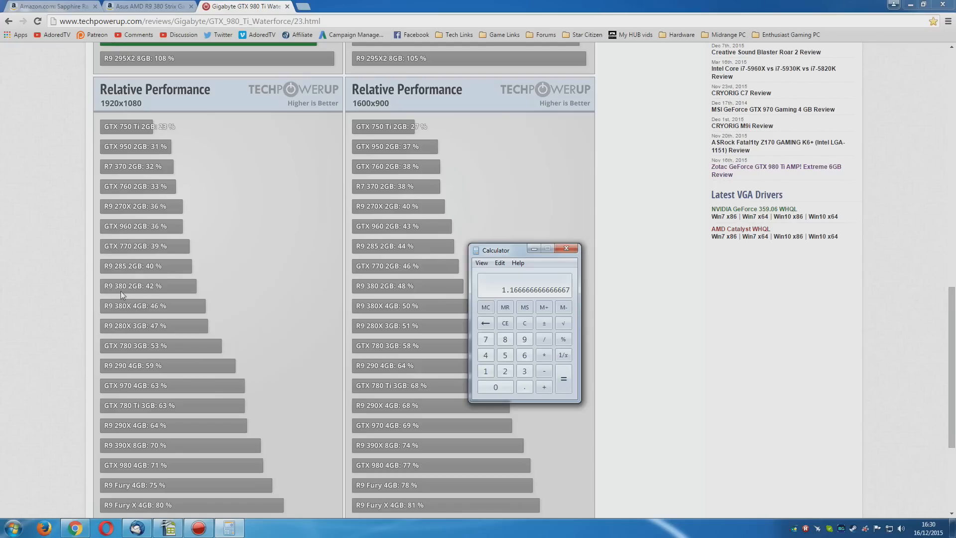
left_click(52, 6)
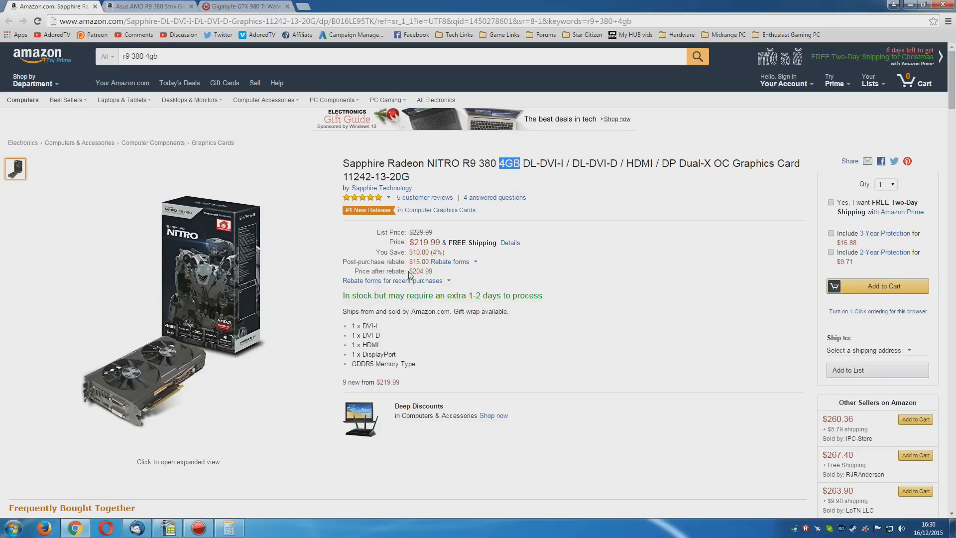
mouse_move(456, 275)
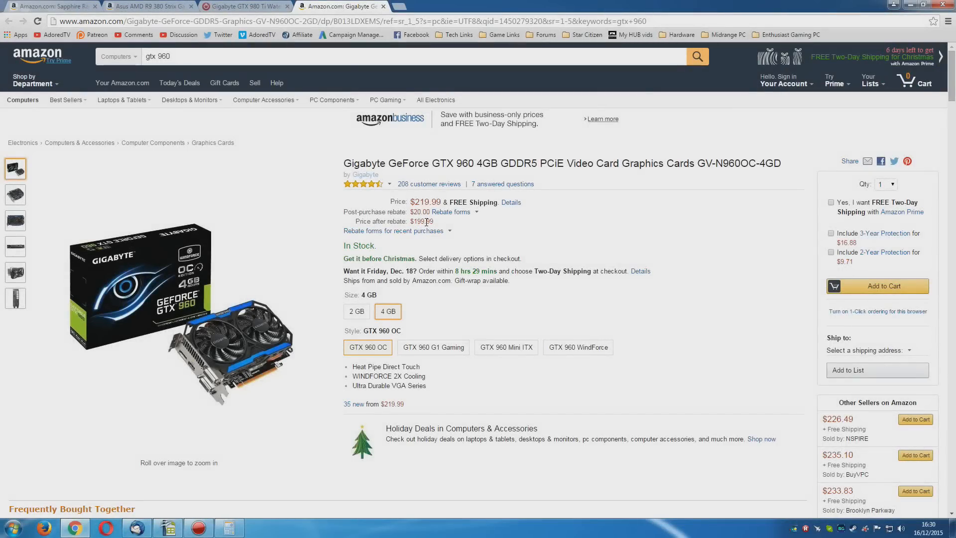
mouse_move(441, 224)
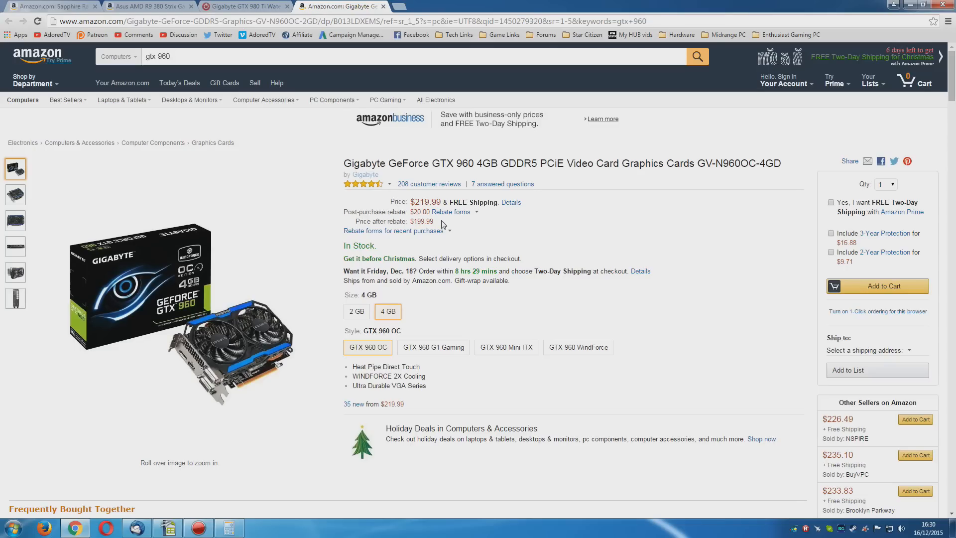
Check the Sapphire R9 380 4GB and Gigabyte GTX 960 4GB at $219.99, then view the Asus R9 380 Strix at £174.13.
left_click(52, 6)
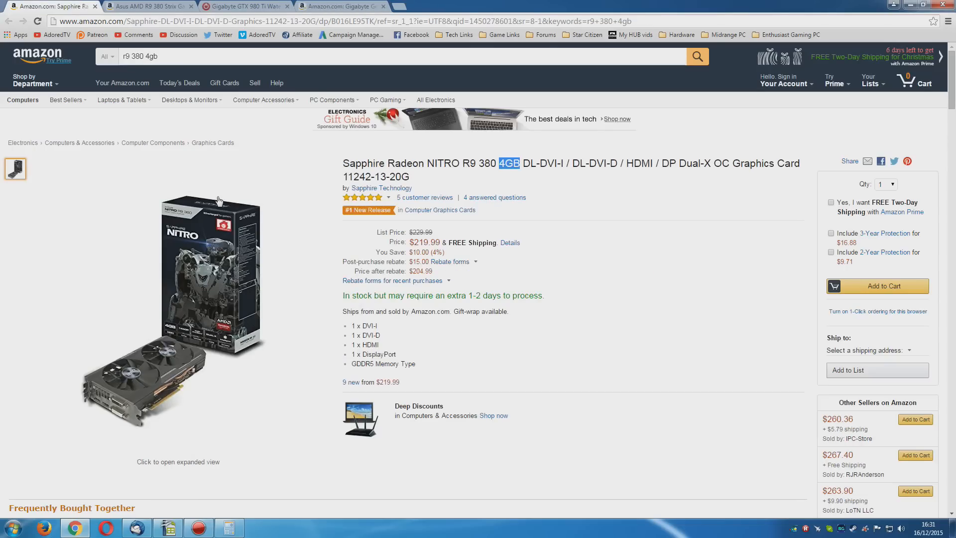
scroll("down", 3)
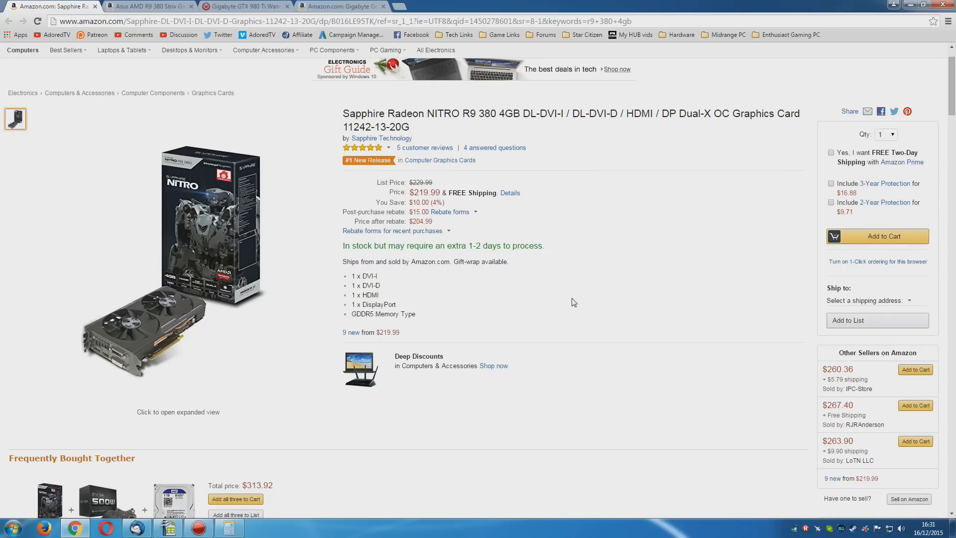
left_click(146, 6)
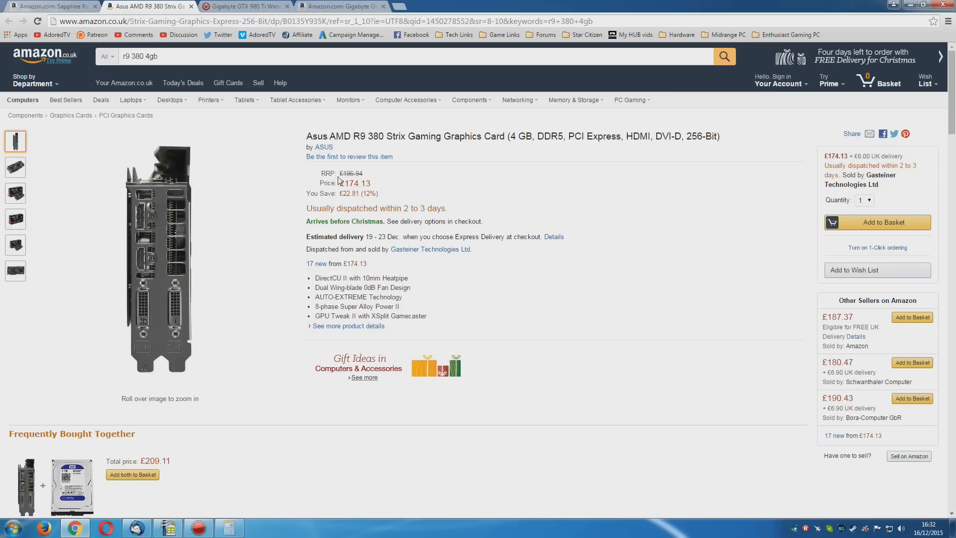
mouse_move(520, 271)
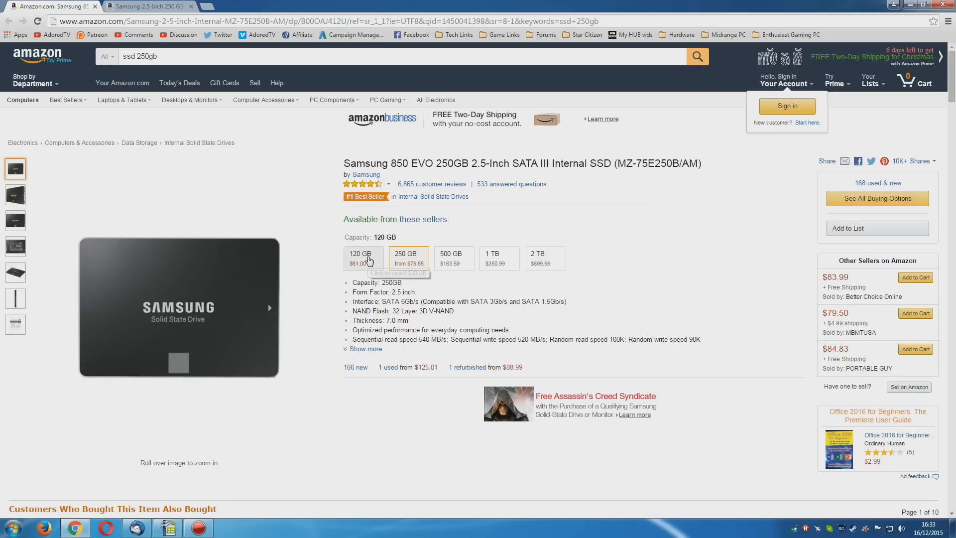
View the 120 GB capacity option on the Samsung 850 EVO SSD listing.
left_click(409, 257)
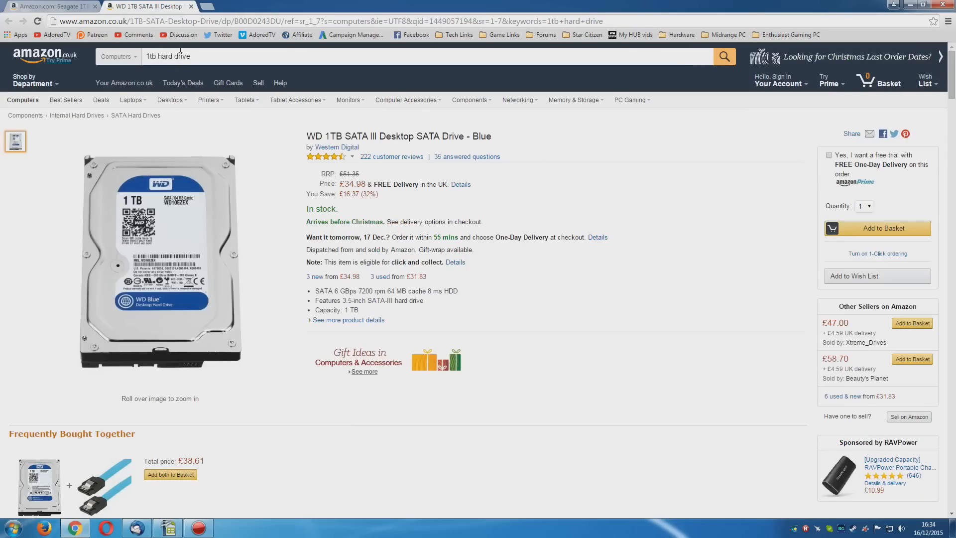
mouse_move(381, 219)
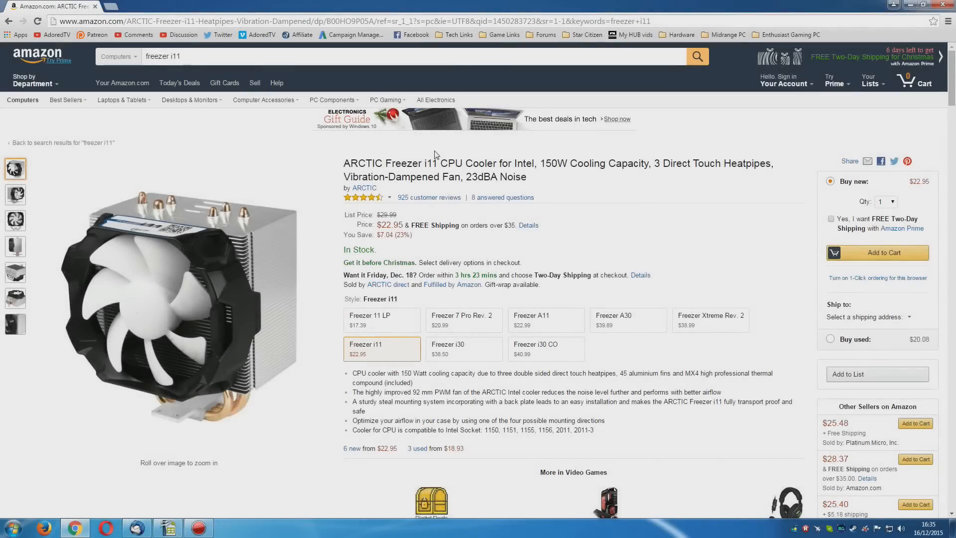
mouse_move(173, 298)
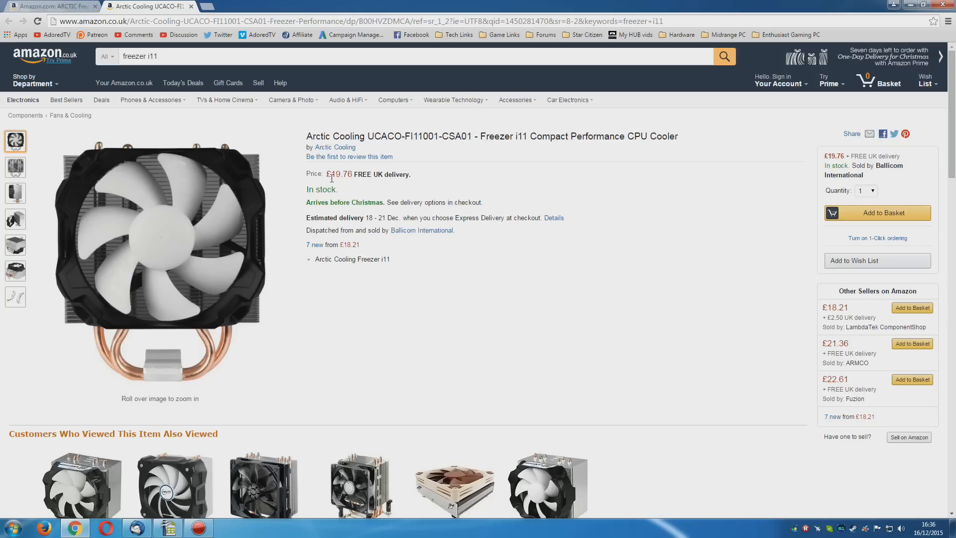
Highlight the ARCTIC Freezer 13's £21.78 price and 200 Watt rating on its UK listing.
double_click(339, 174)
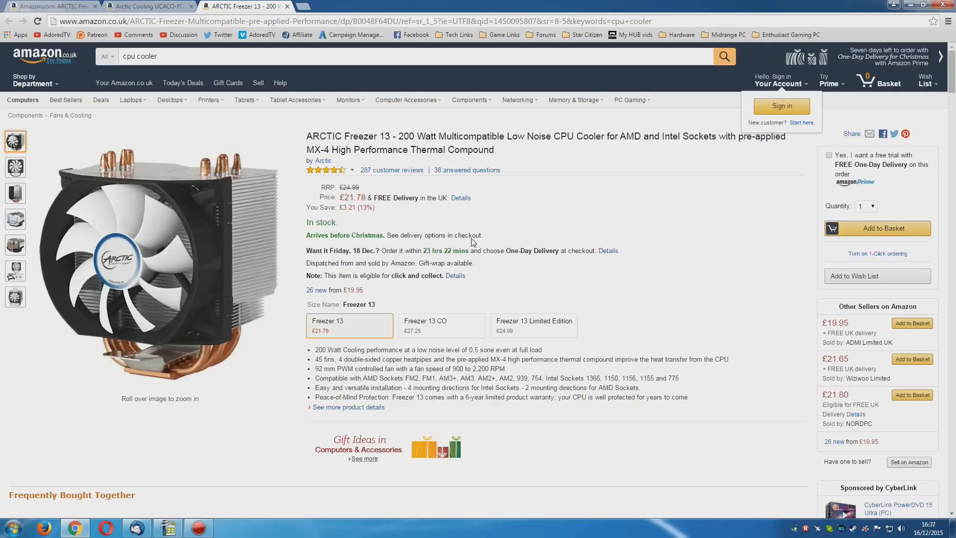
mouse_move(351, 226)
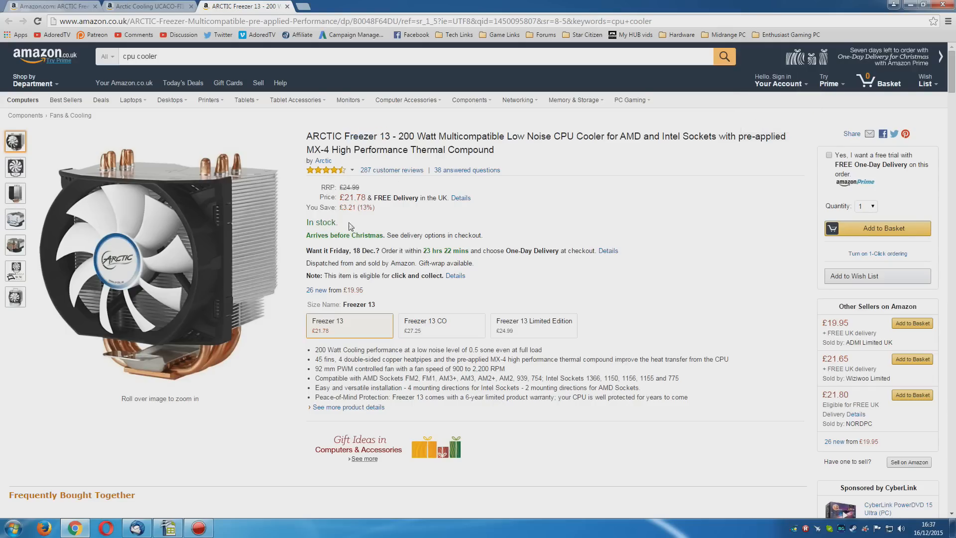
double_click(352, 197)
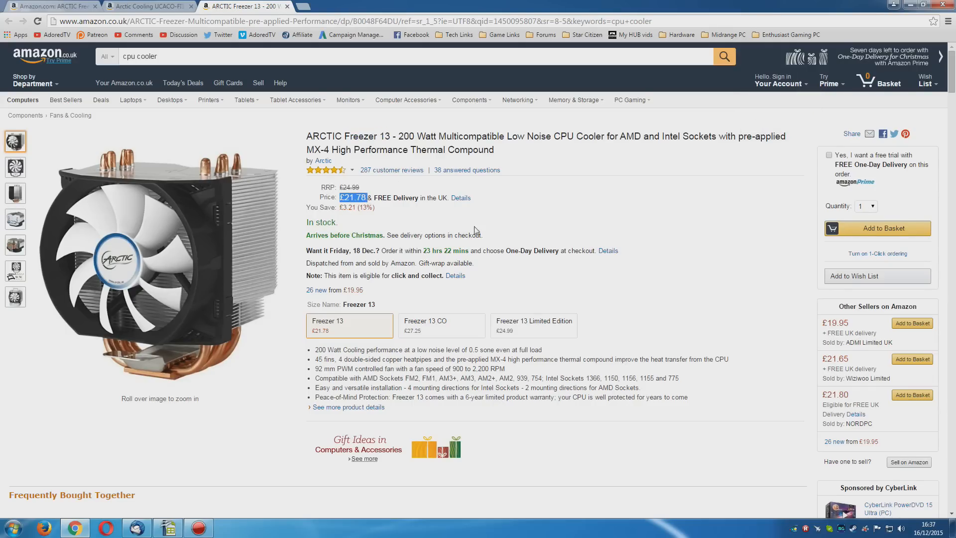
left_click(146, 6)
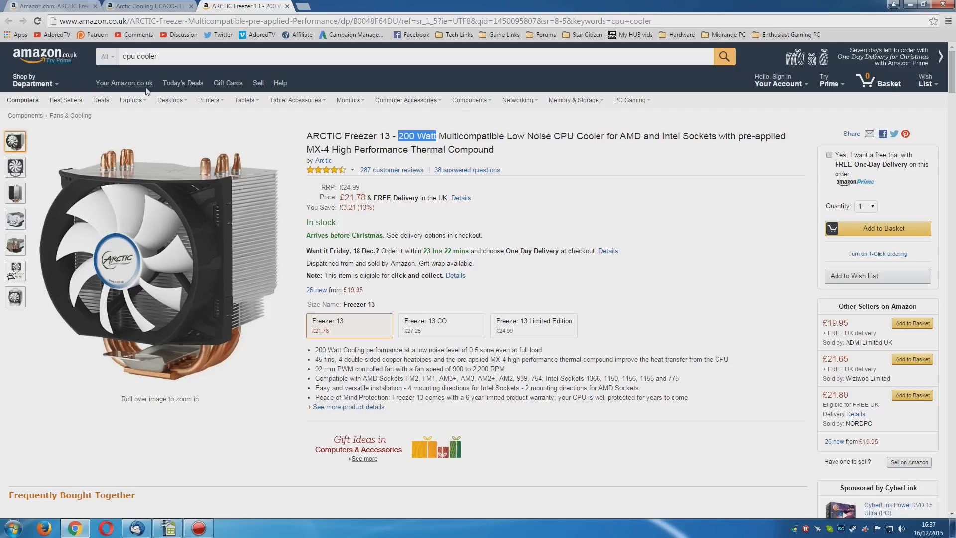
Return through the UK Freezer i11 listing to the US Freezer i11 page and highlight 'Freezer'.
left_click(146, 6)
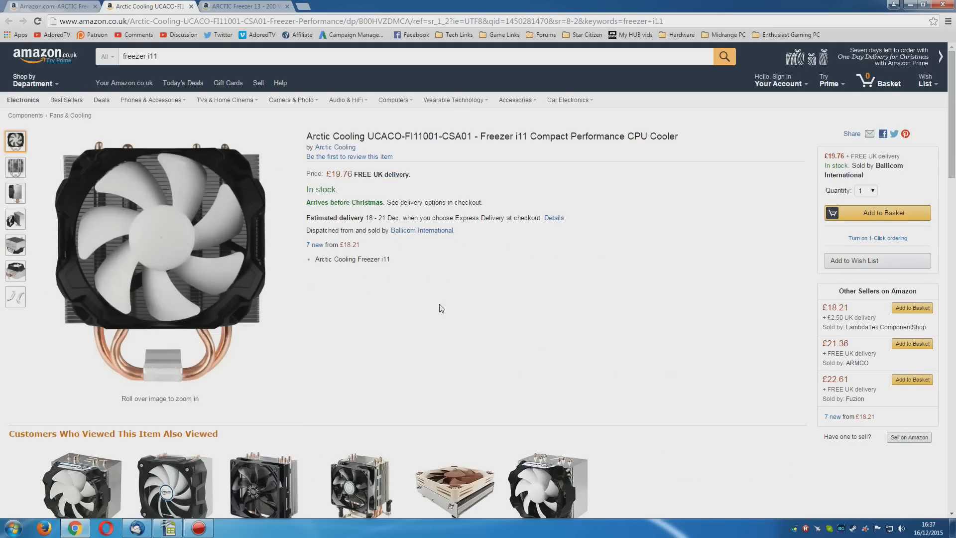
left_click(244, 6)
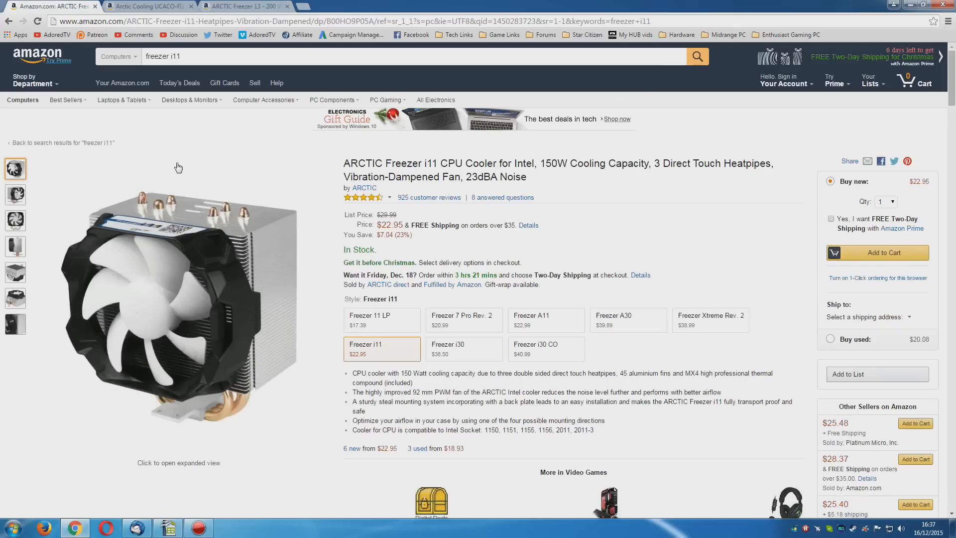
mouse_move(574, 250)
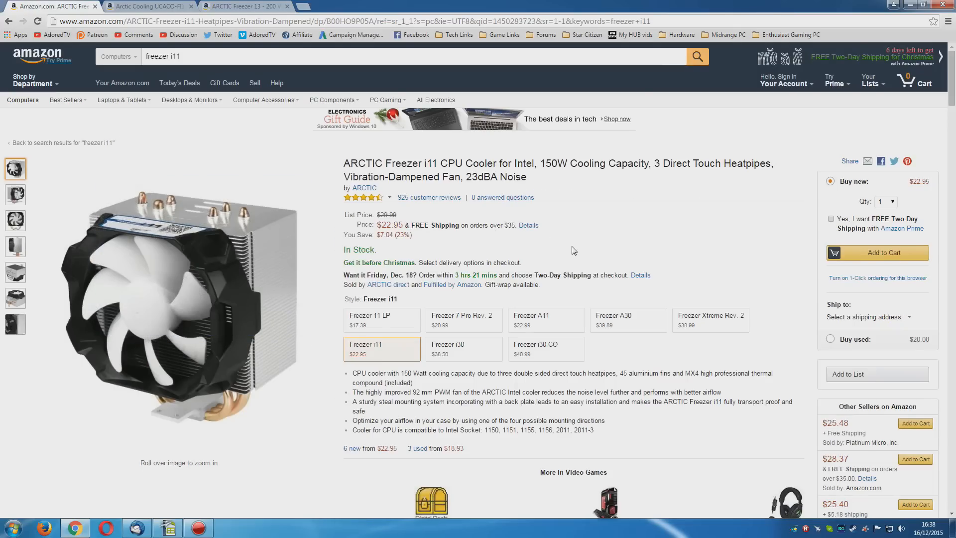
double_click(403, 162)
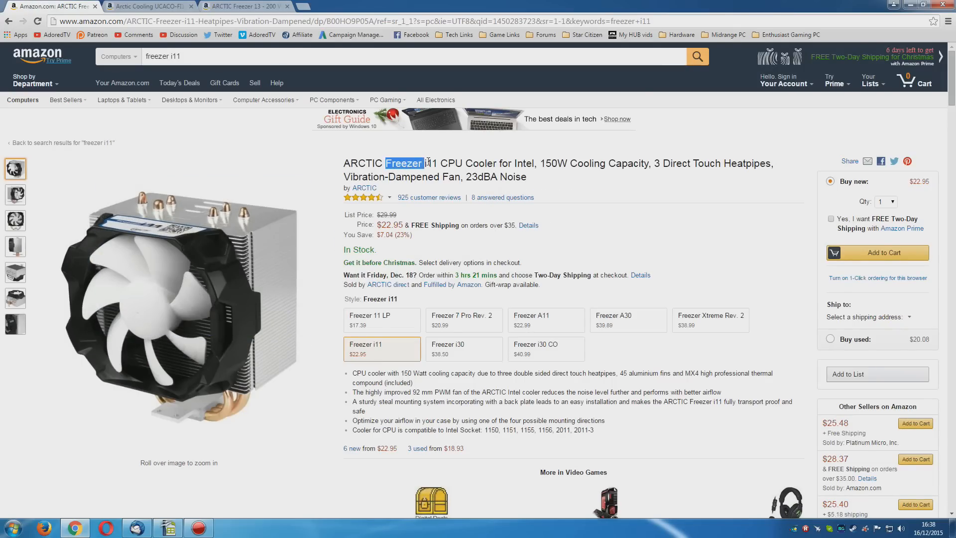